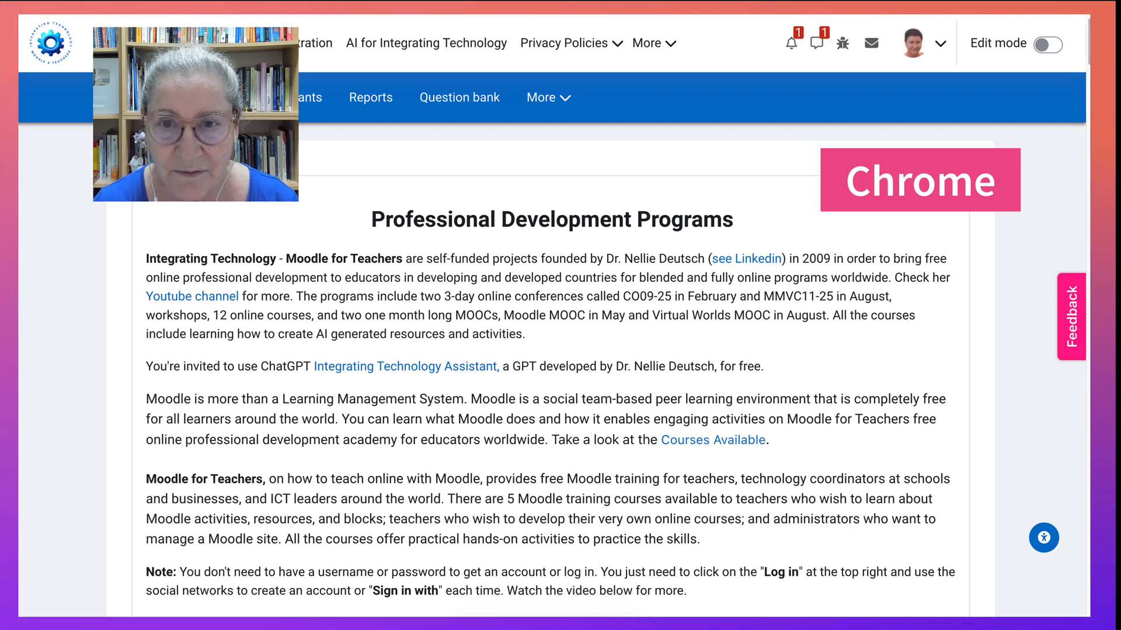
Step: Switch to the ChatGPT conversation holding the corrected config.php answer
left_click_drag(195, 115, 781, 106)
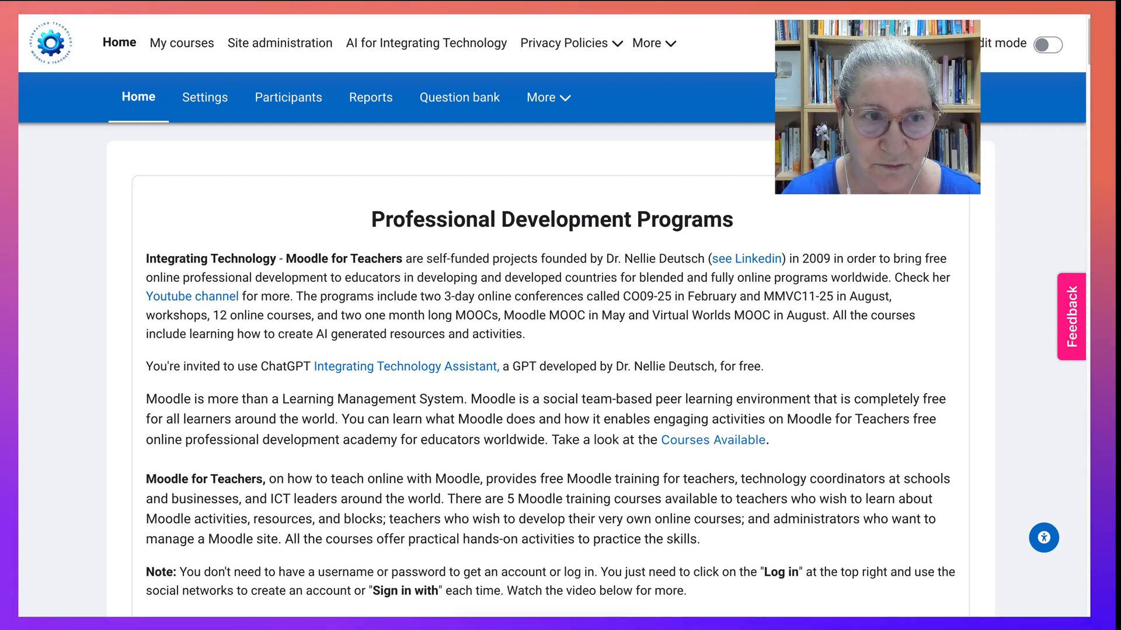
left_click(61, 140)
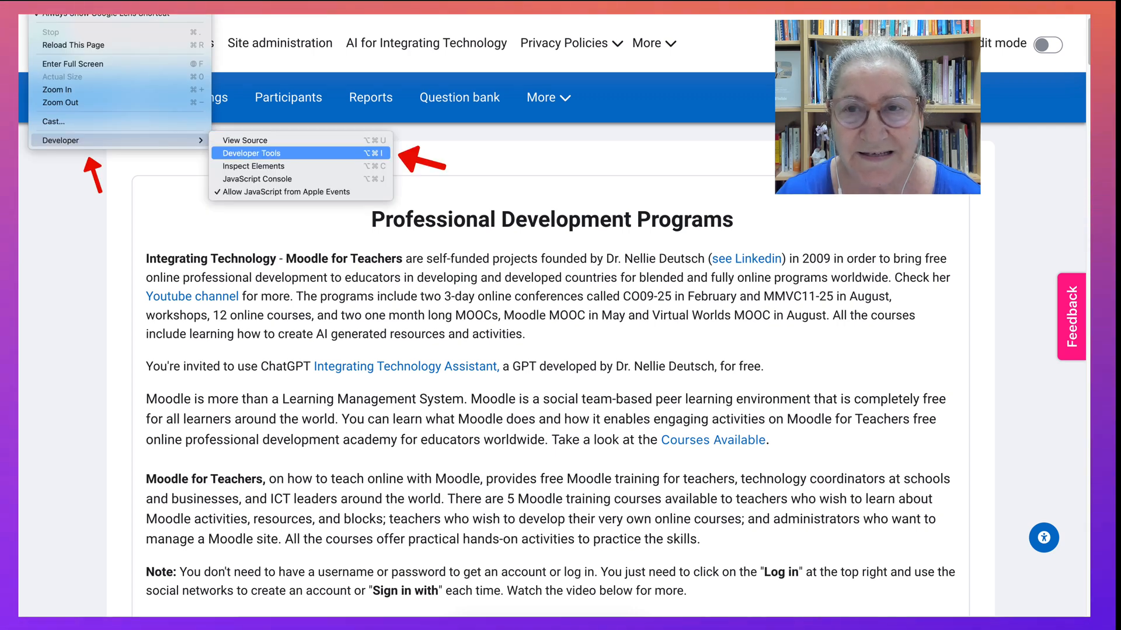
left_click(251, 153)
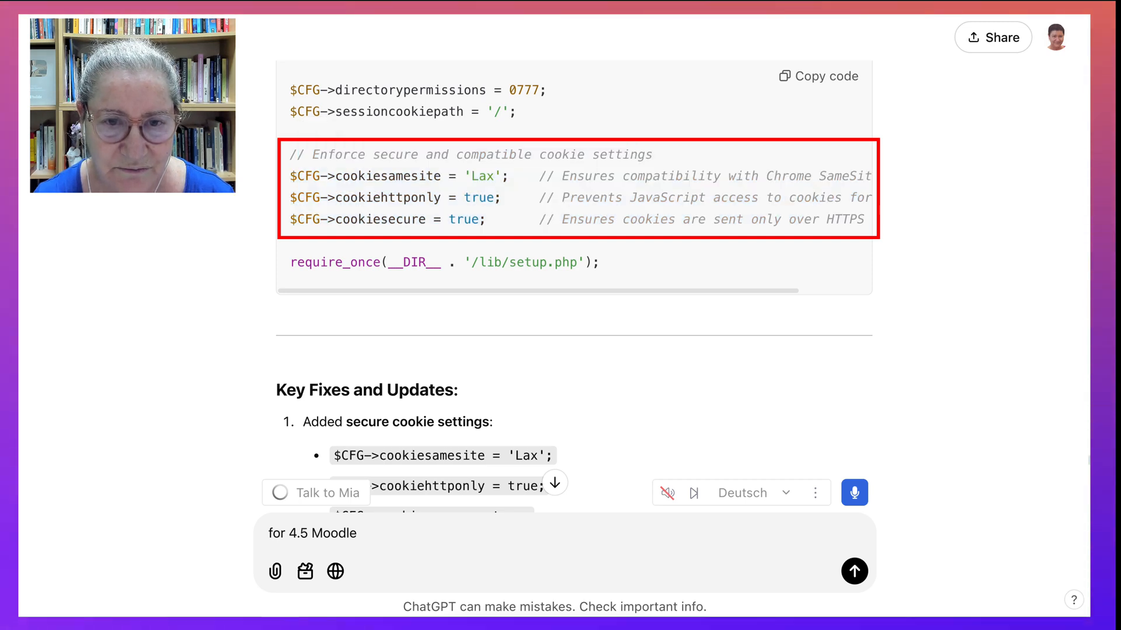
Step: Select the three SameSite, httponly and secure cookie lines and move on to Key Fixes and Updates
left_click_drag(289, 154, 865, 225)
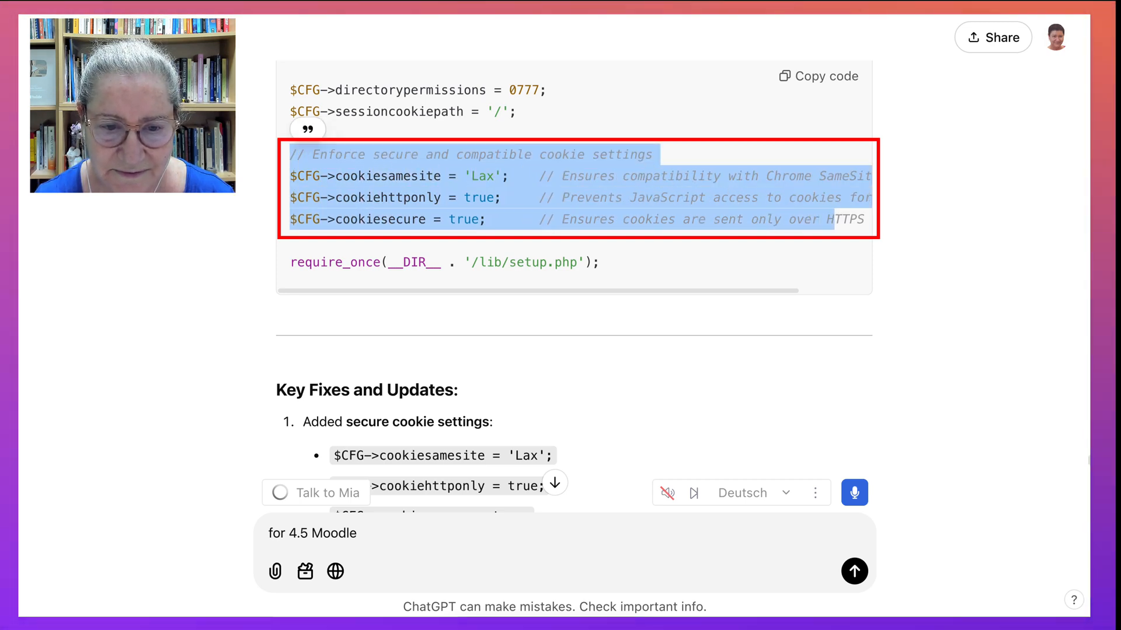
scroll("down", 3)
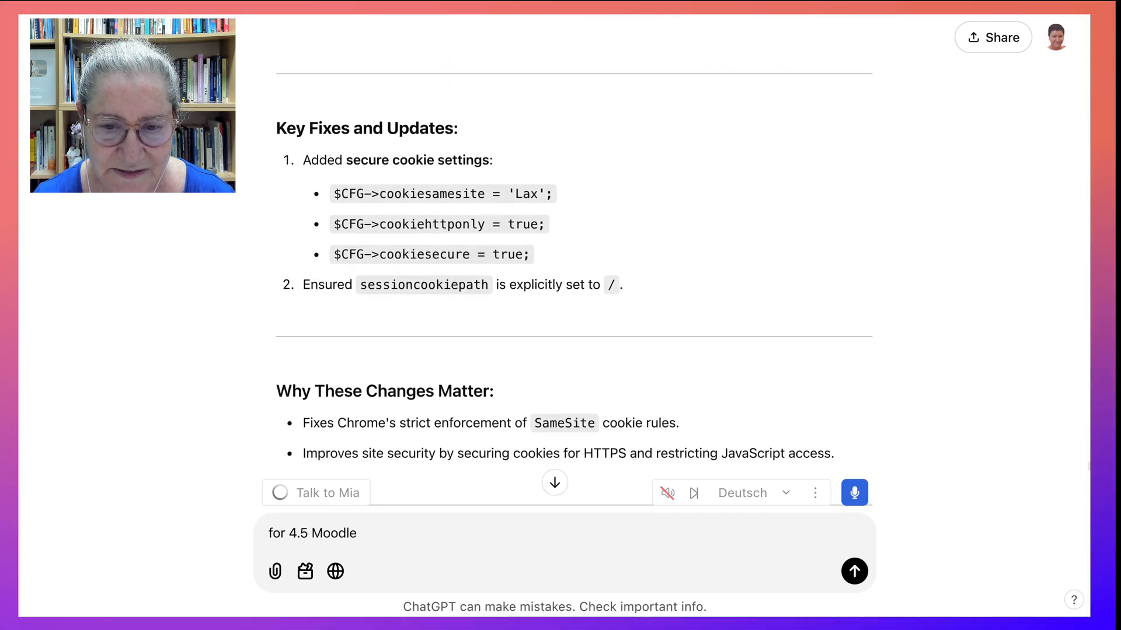
scroll("down", 3)
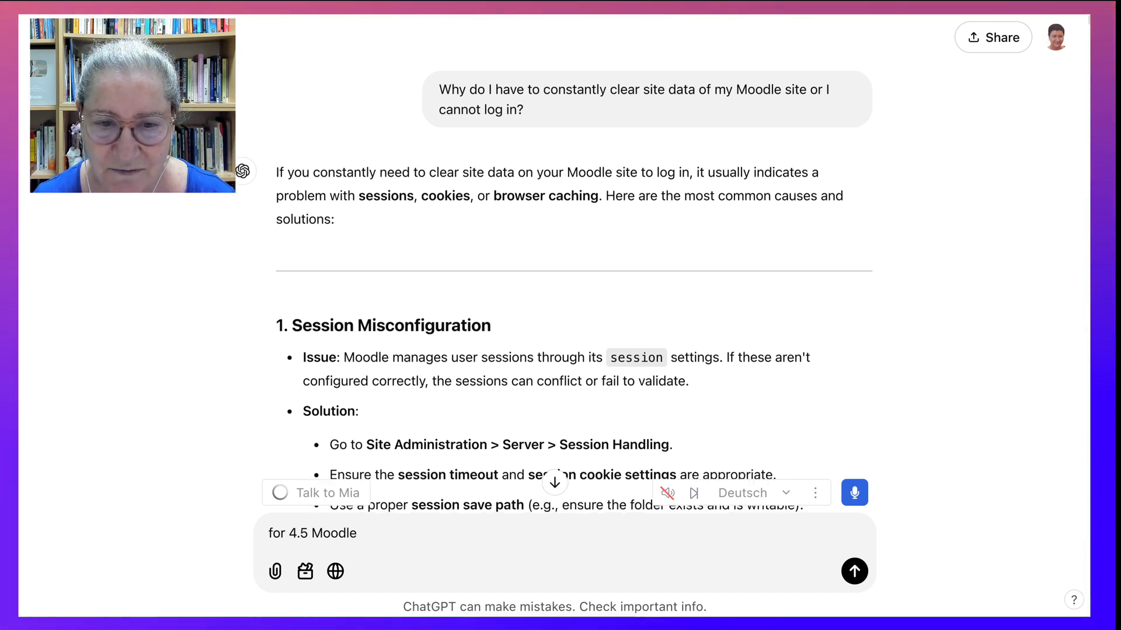
Step: Scroll through causes 1–8 and Final Steps to Debug down to the 'still having problems' reply starting at Step 1
scroll("down", 3)
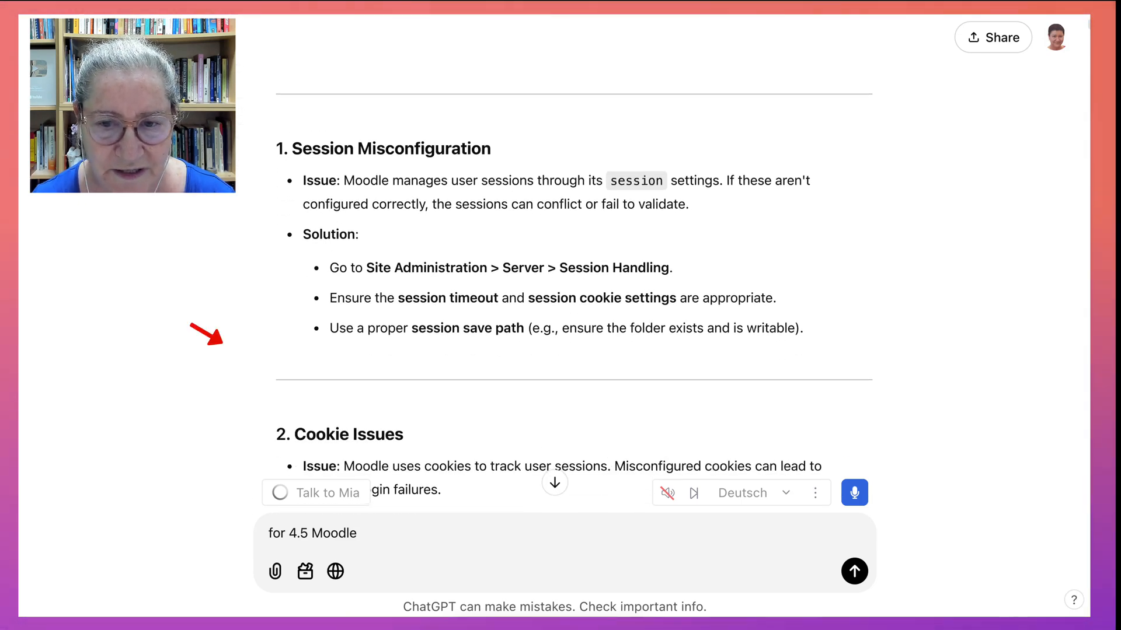
scroll("down", 3)
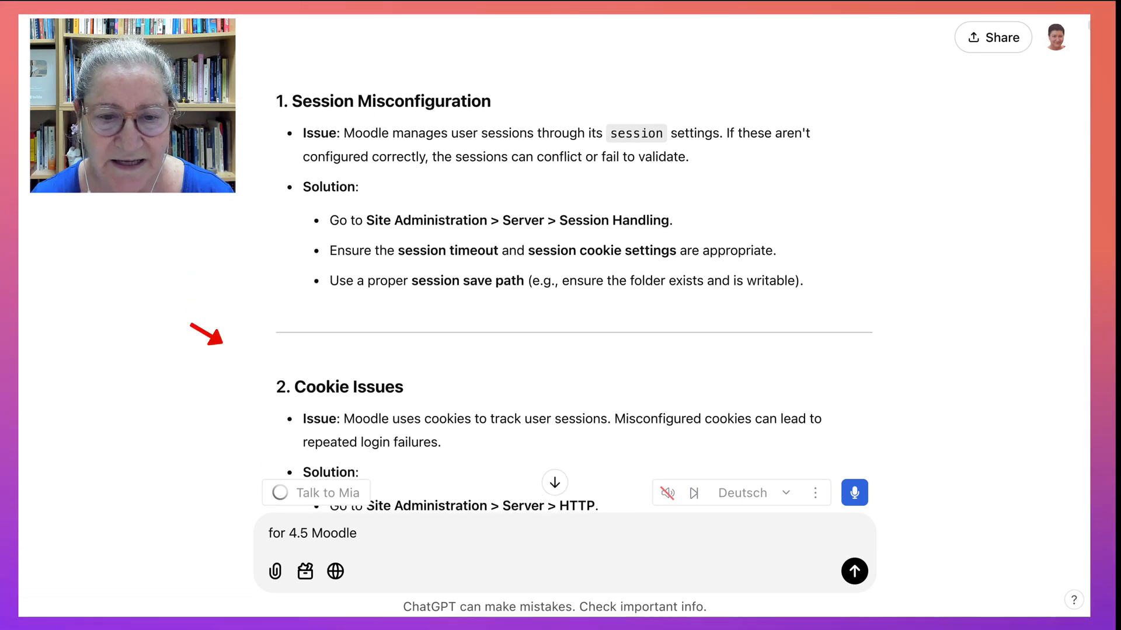
scroll("down", 3)
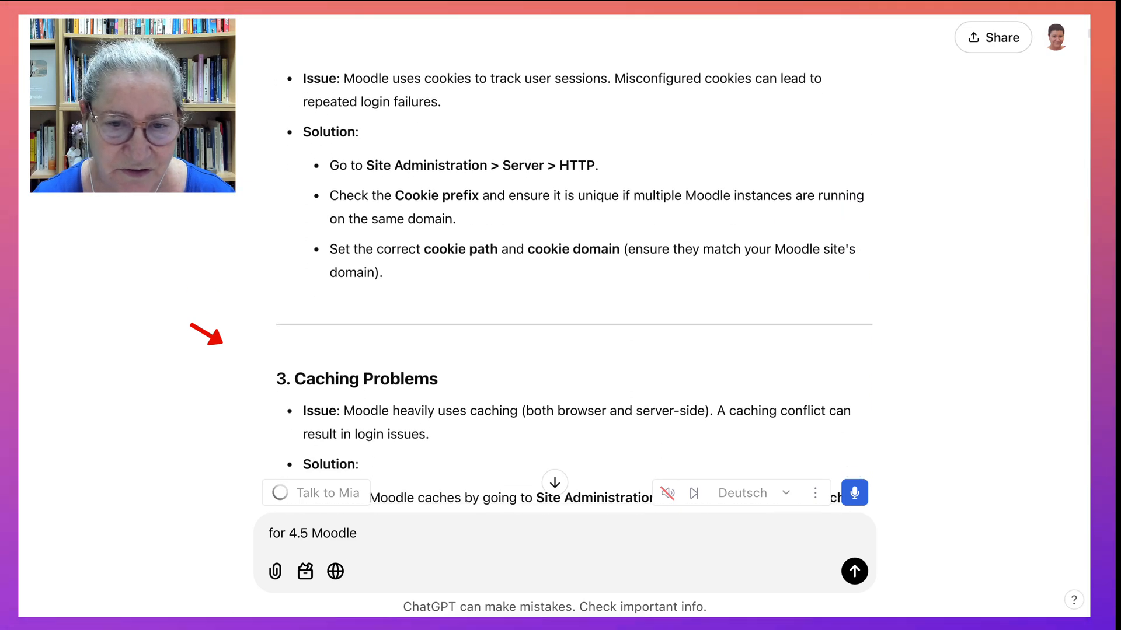
scroll("down", 3)
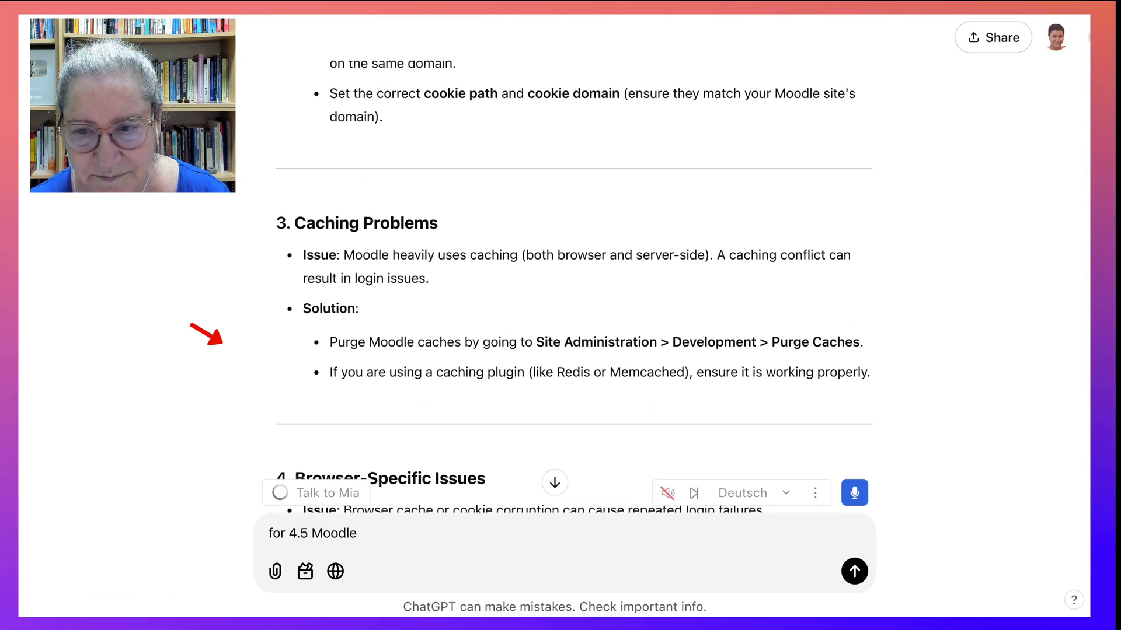
scroll("down", 3)
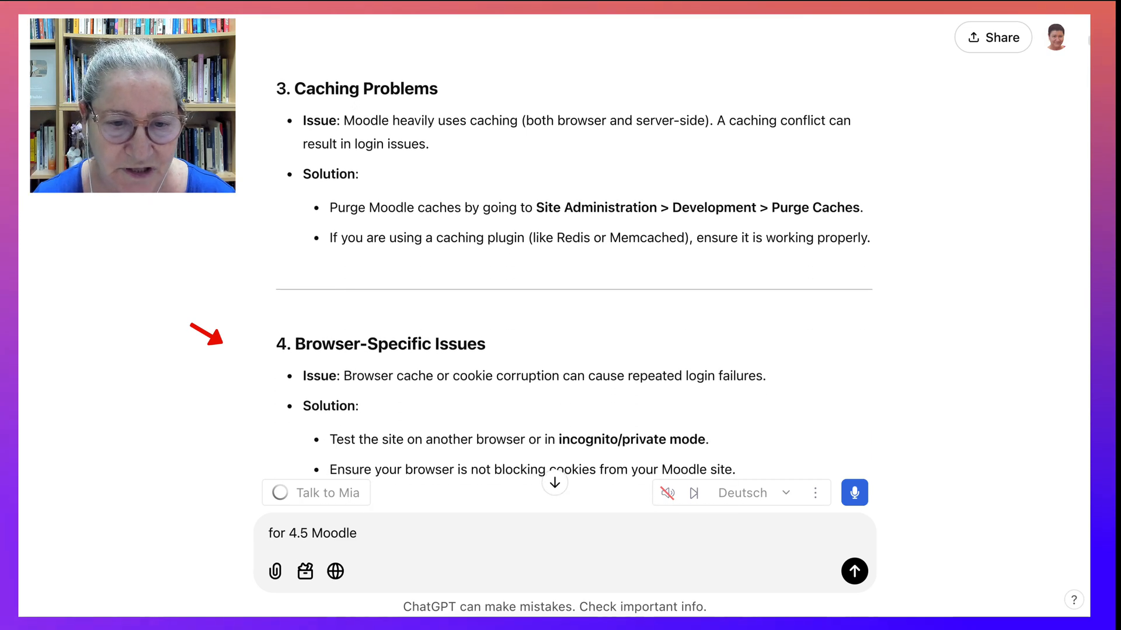
scroll("down", 3)
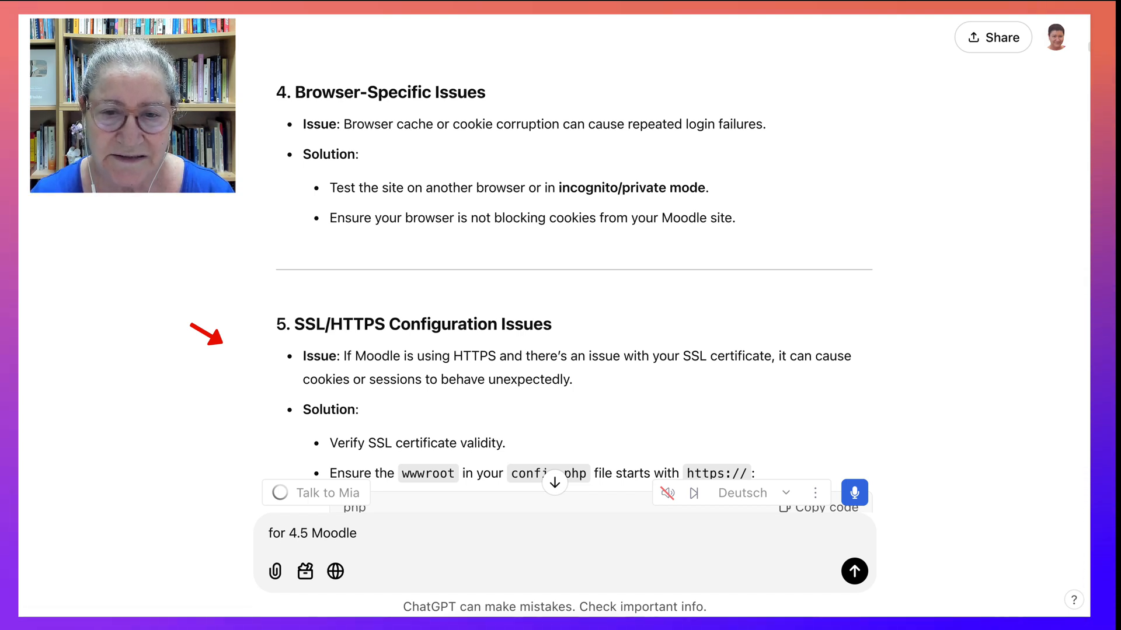
scroll("down", 3)
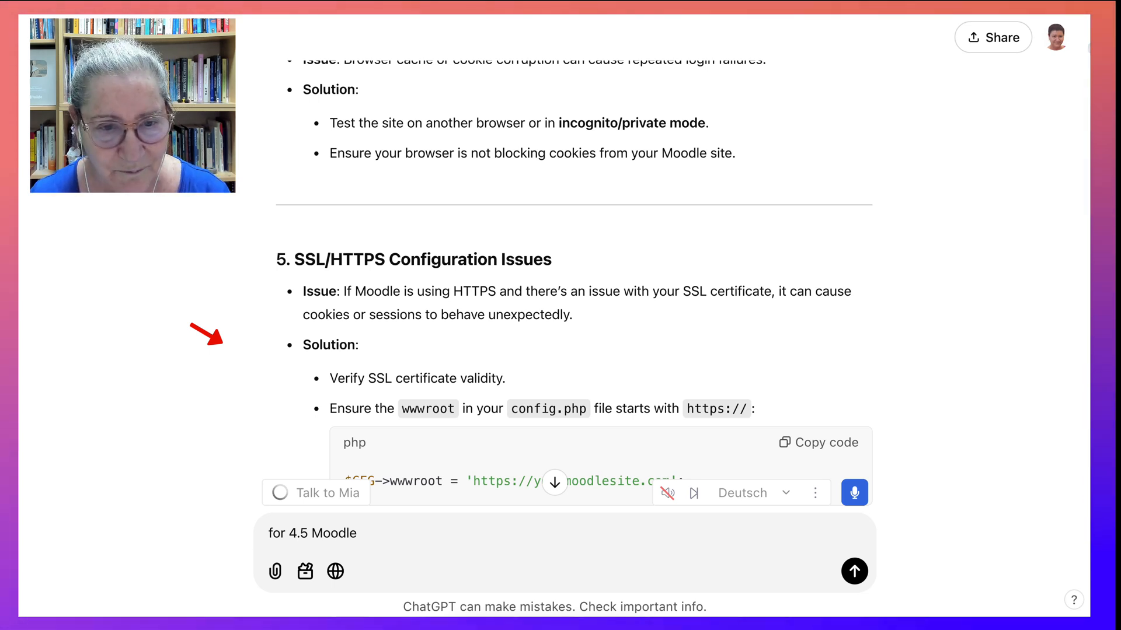
scroll("down", 3)
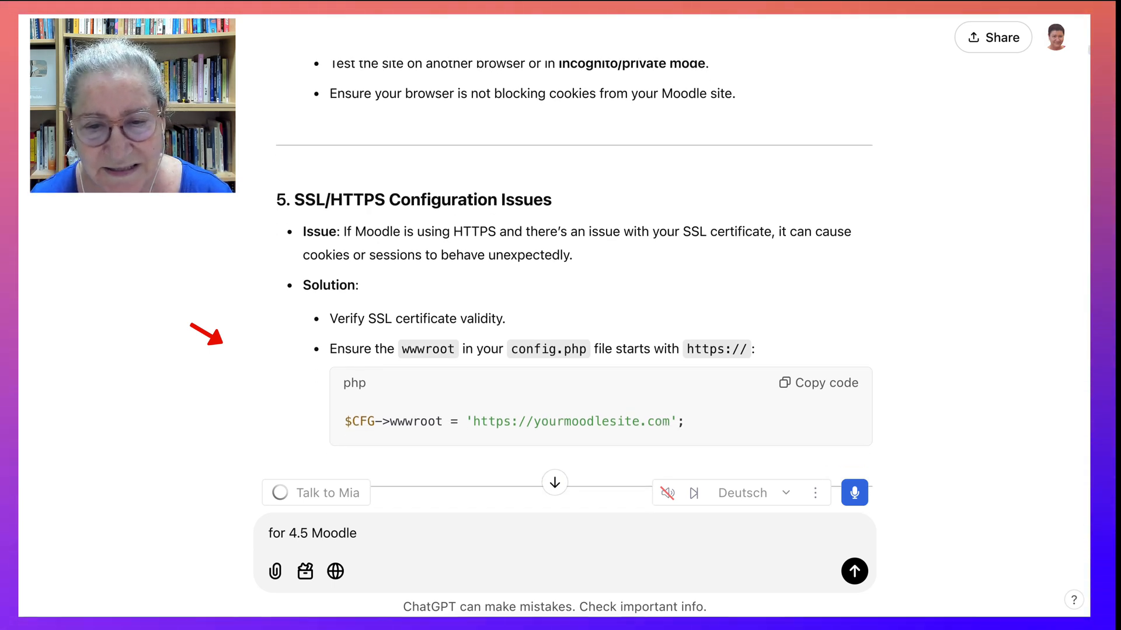
scroll("down", 3)
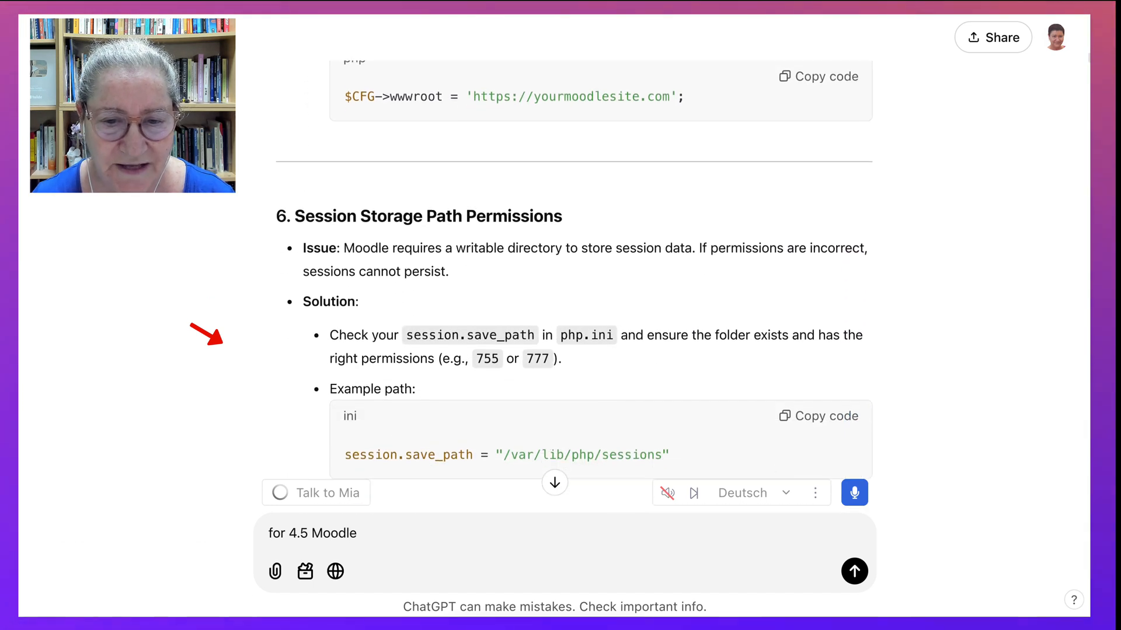
scroll("down", 3)
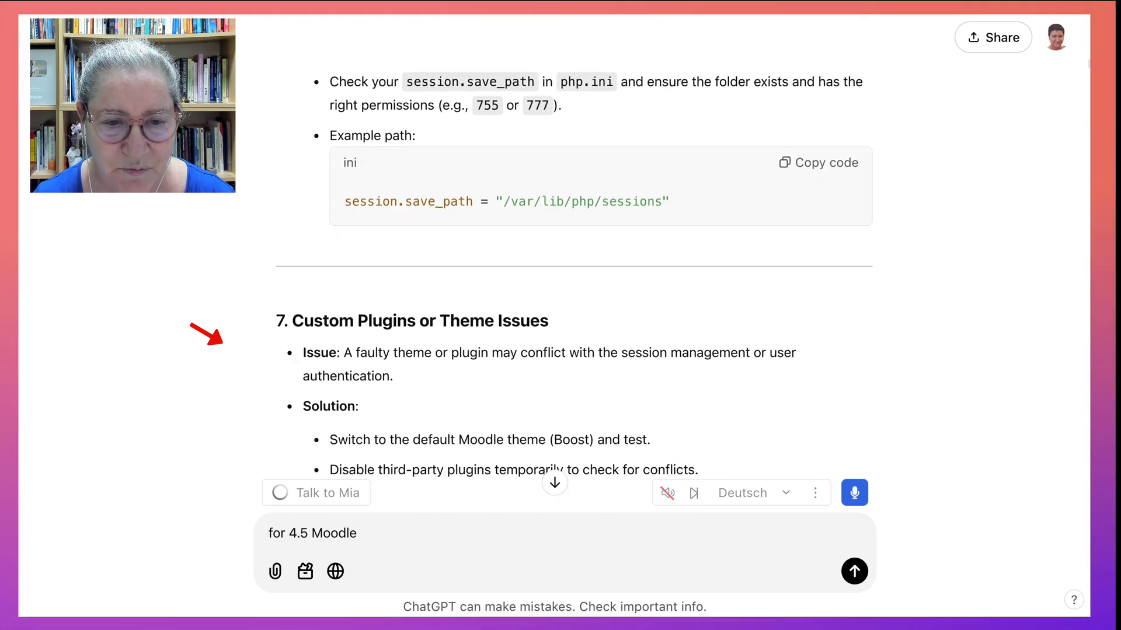
scroll("down", 3)
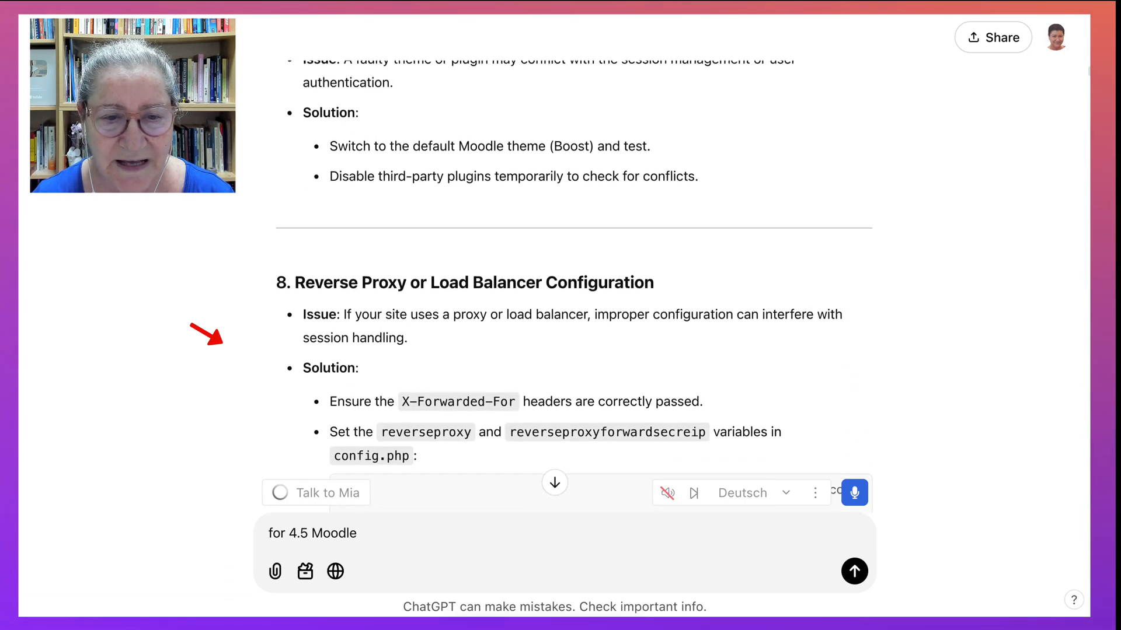
scroll("down", 3)
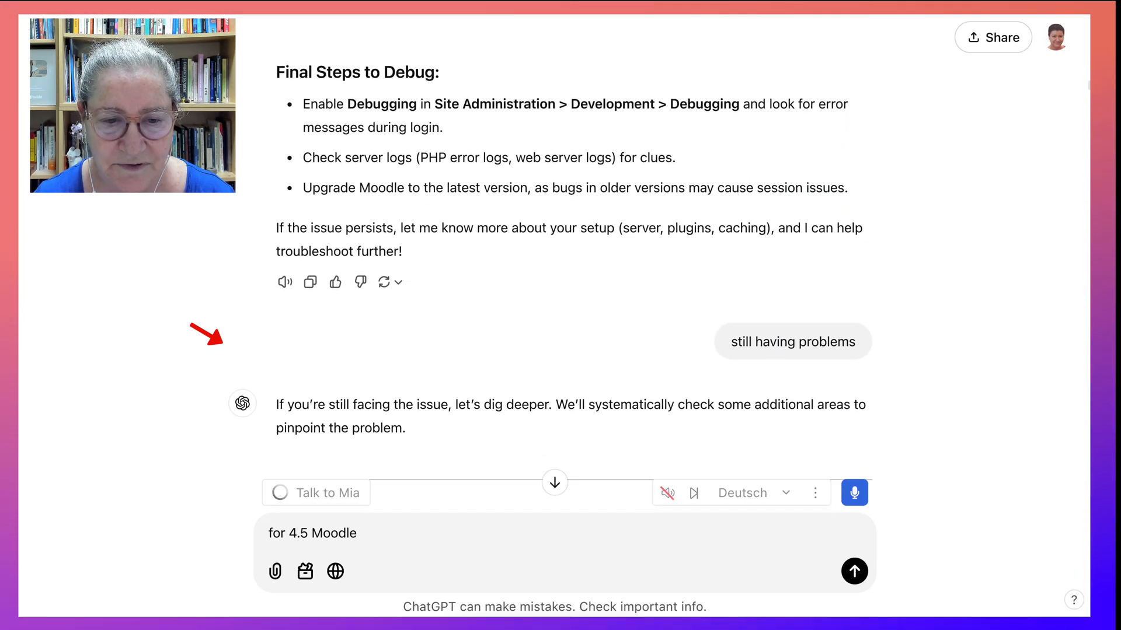
scroll("down", 3)
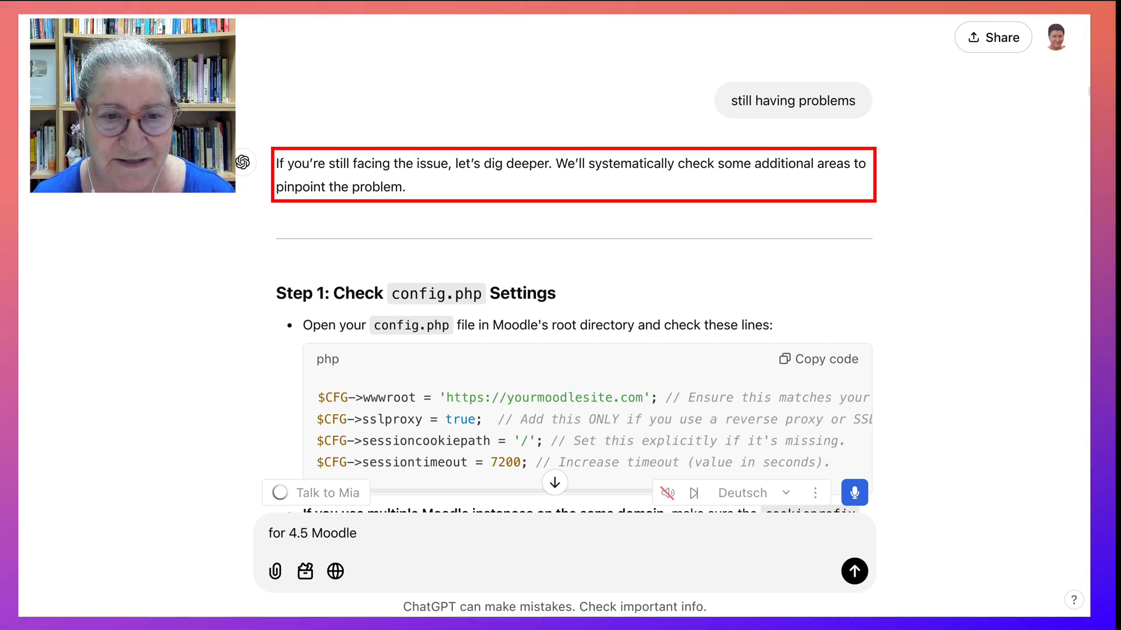
scroll("down", 3)
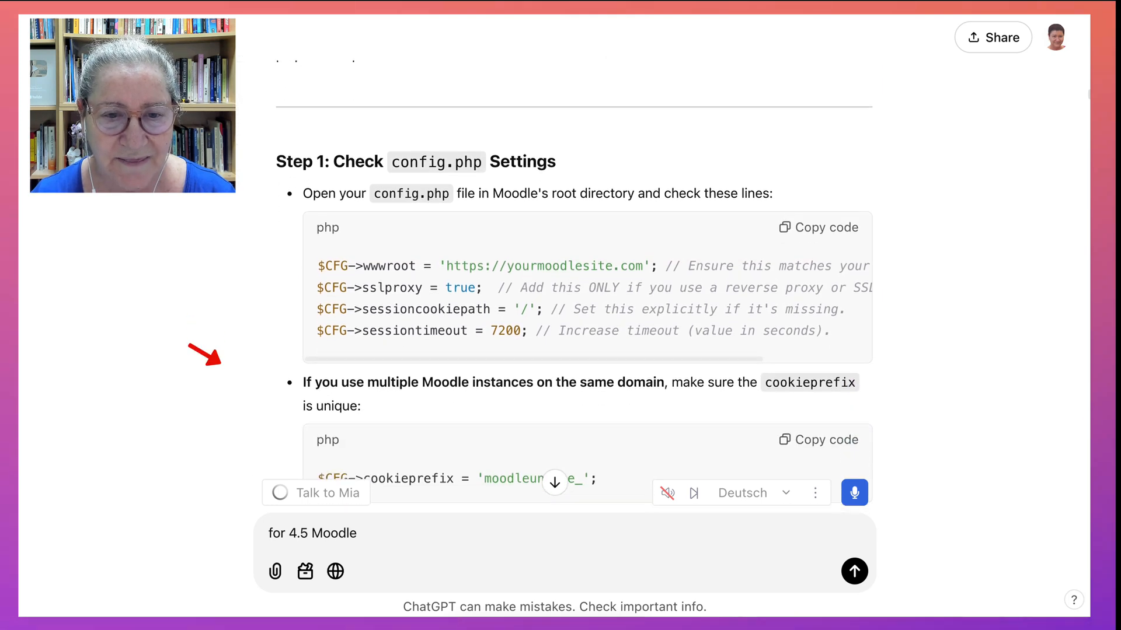
scroll("down", 3)
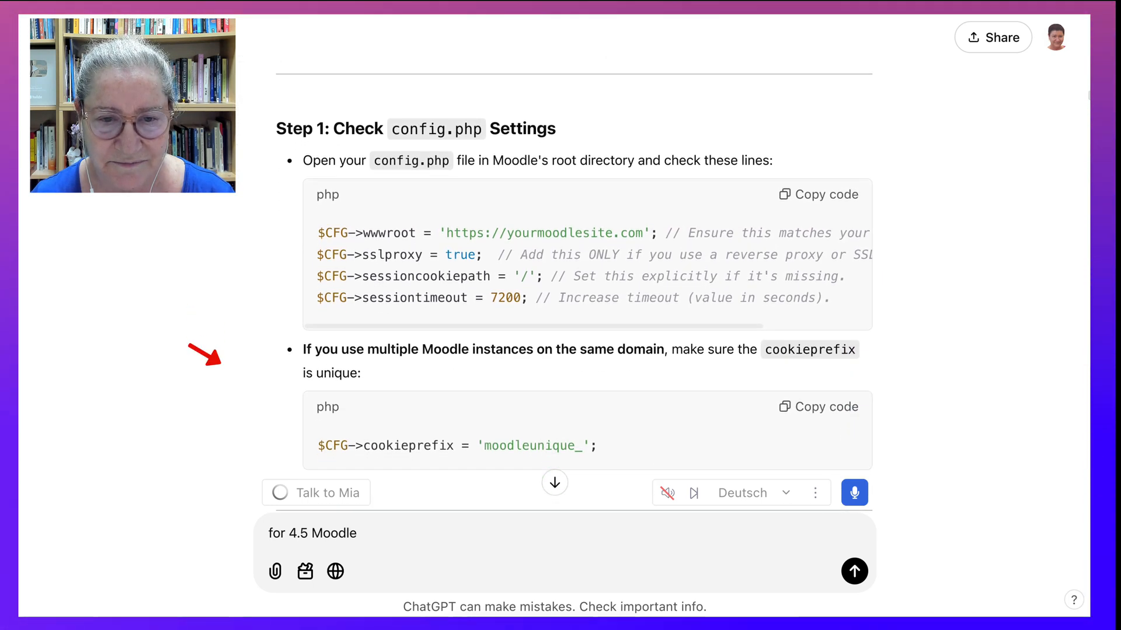
scroll("down", 3)
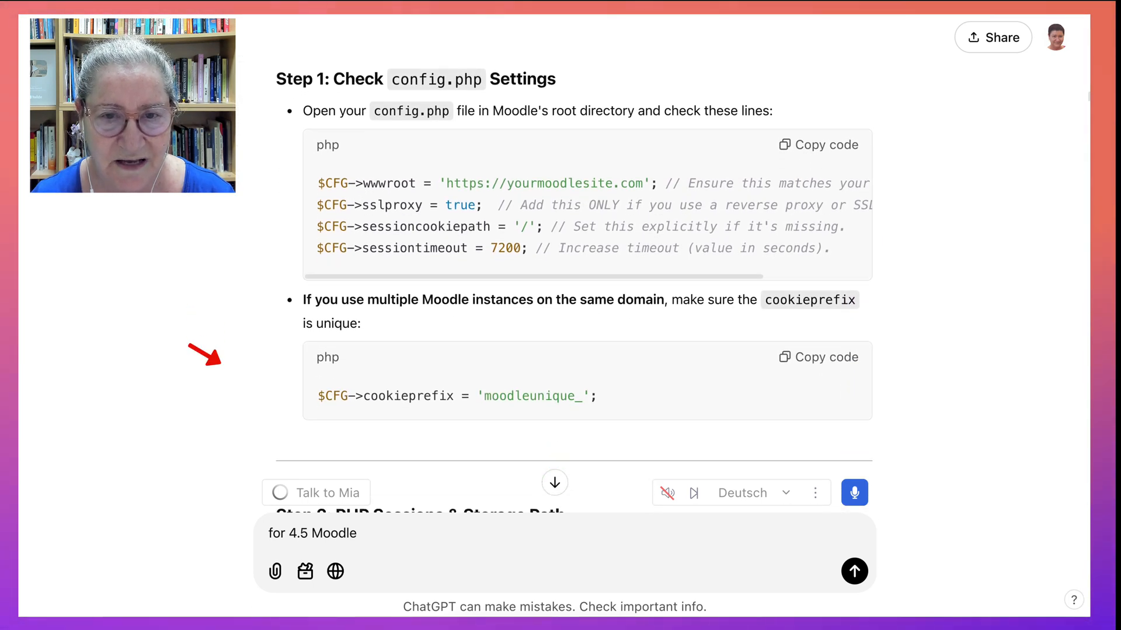
scroll("down", 3)
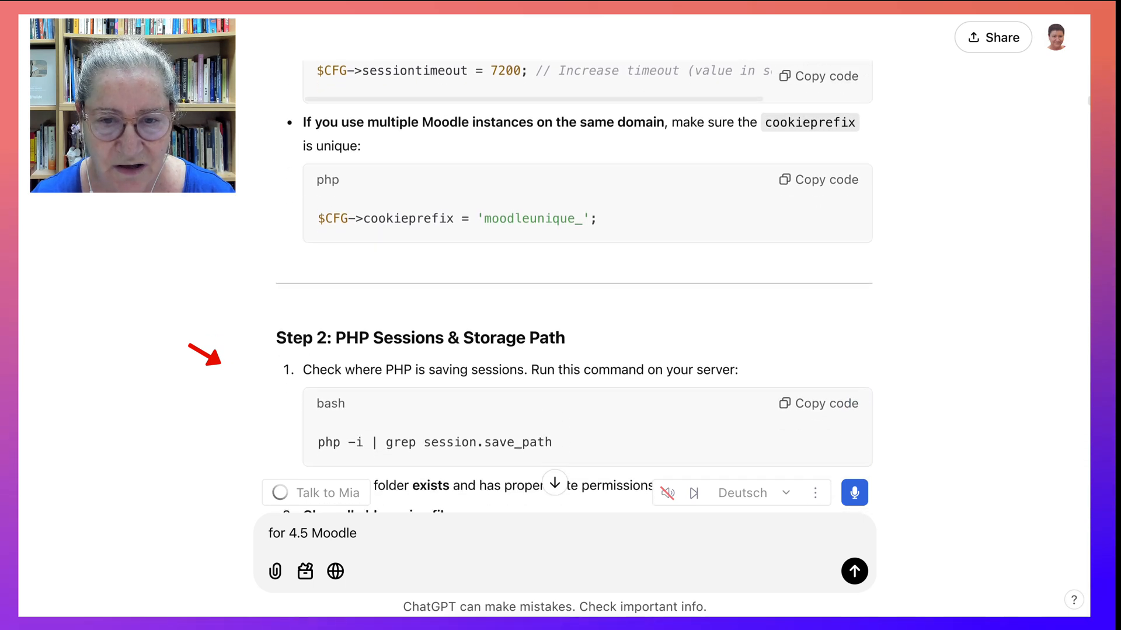
scroll("down", 3)
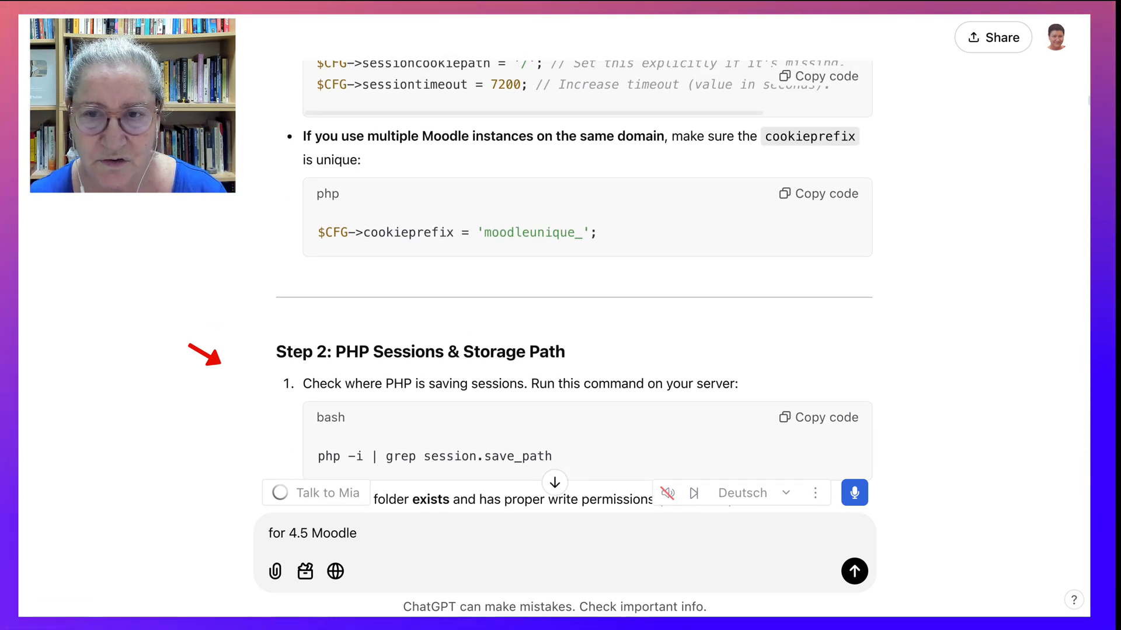
scroll("down", 3)
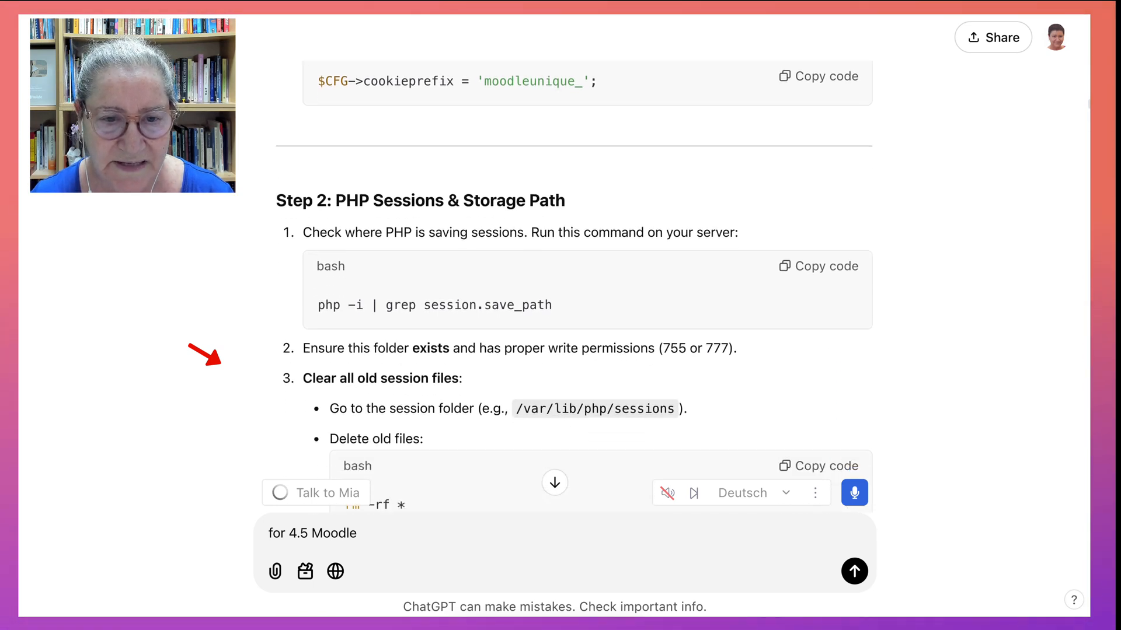
scroll("down", 3)
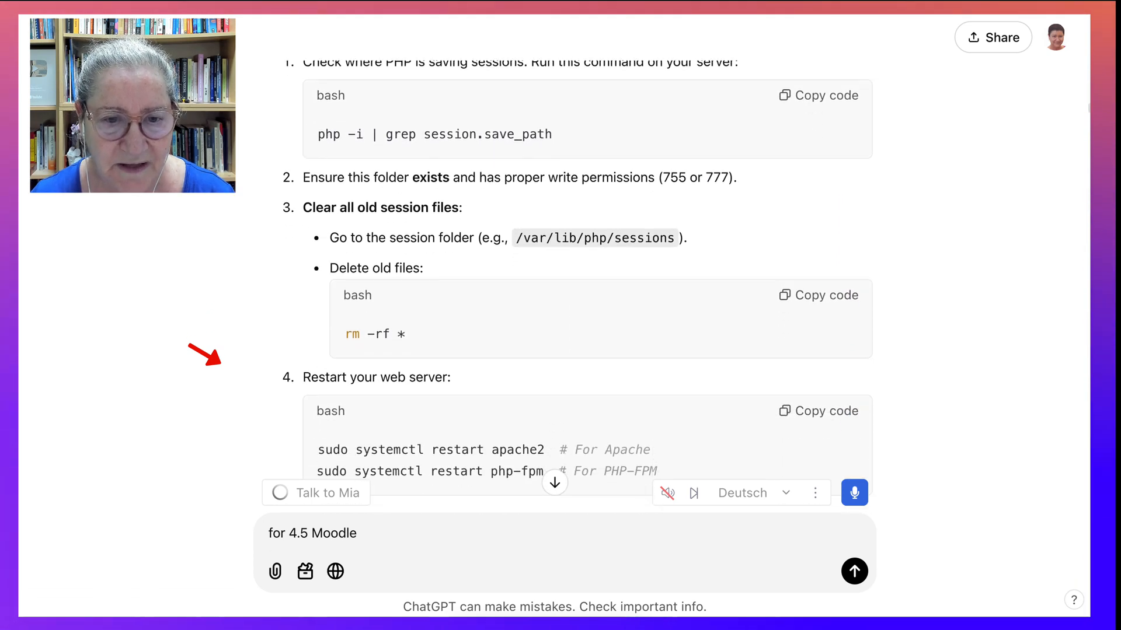
scroll("down", 3)
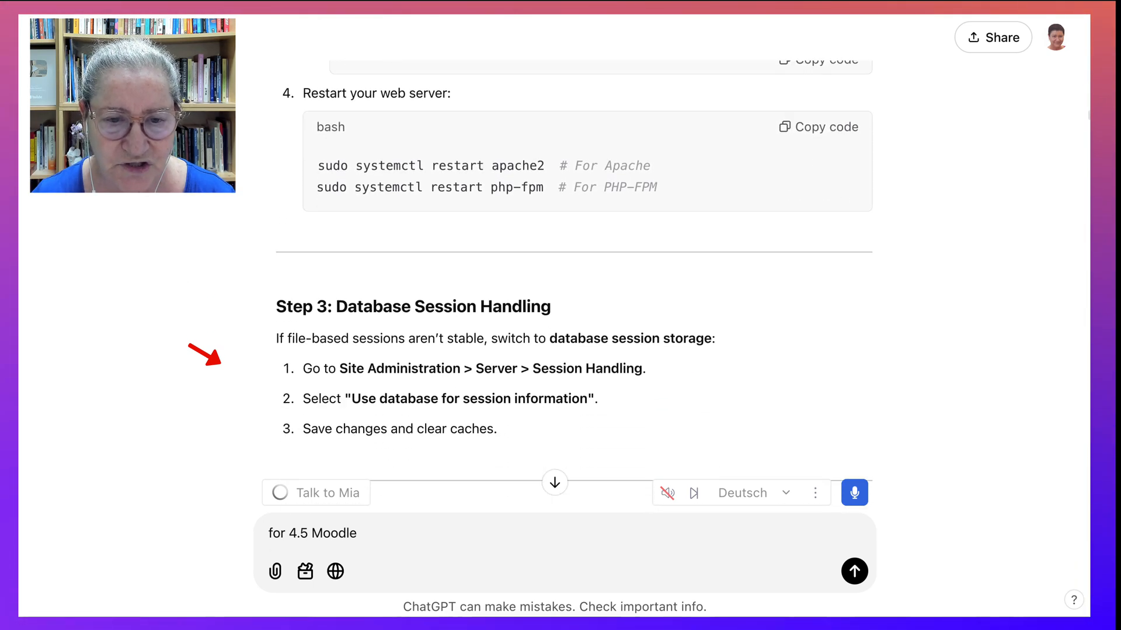
scroll("down", 3)
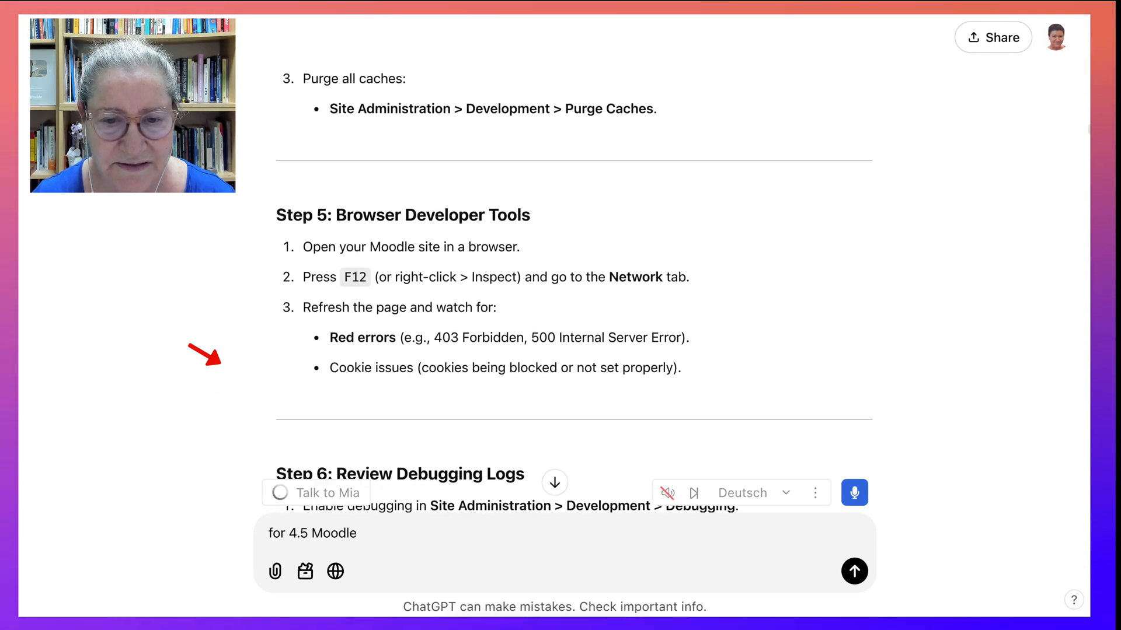
scroll("down", 3)
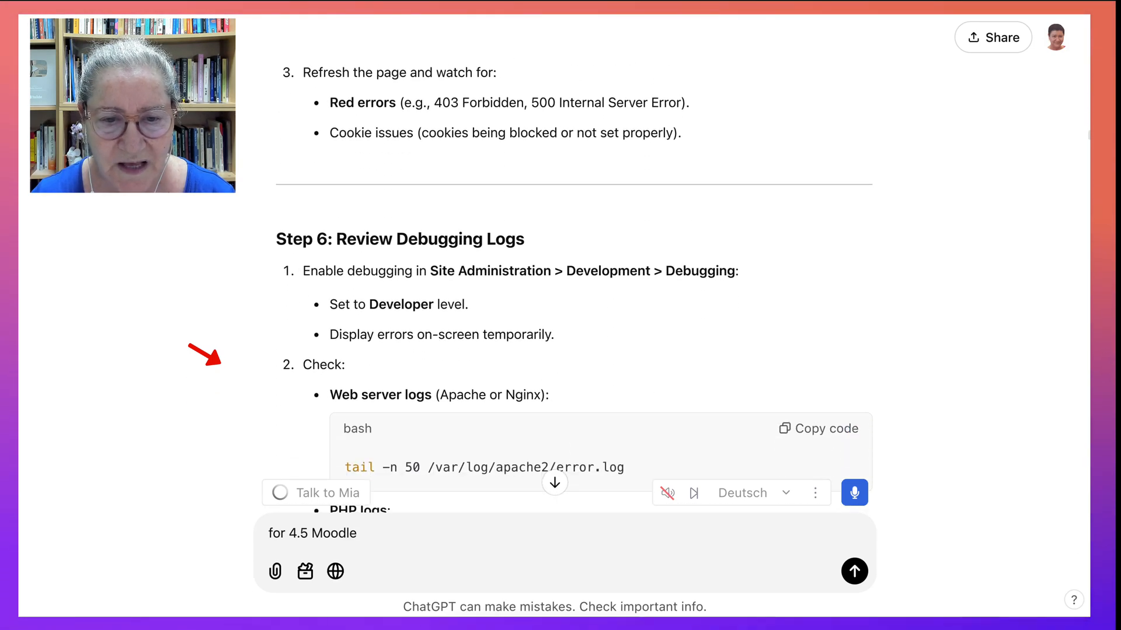
scroll("down", 3)
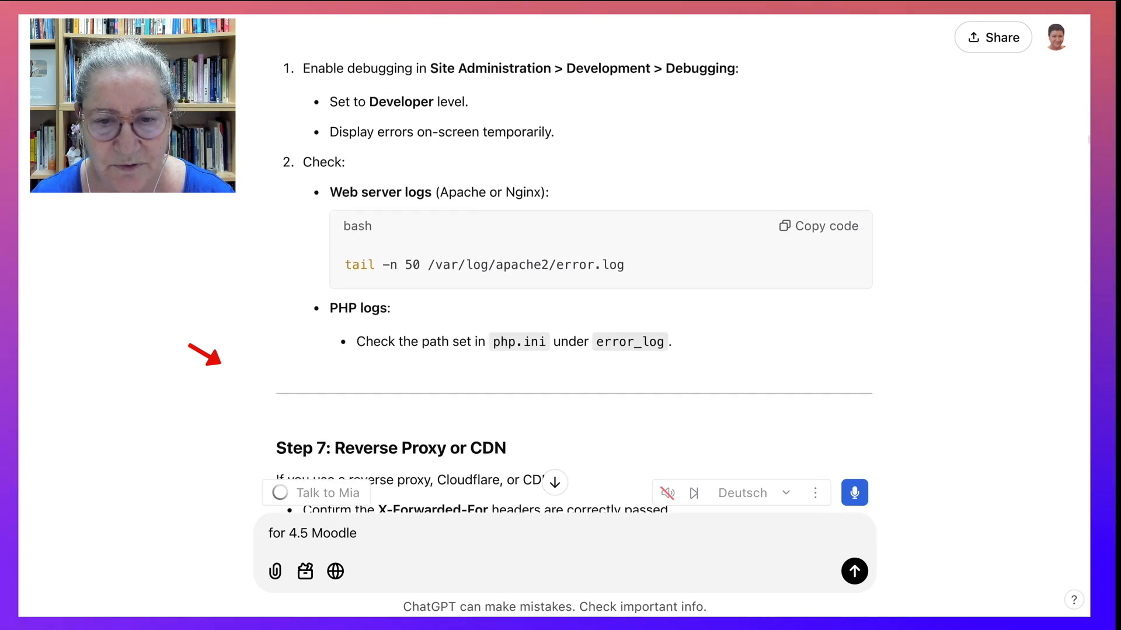
scroll("down", 3)
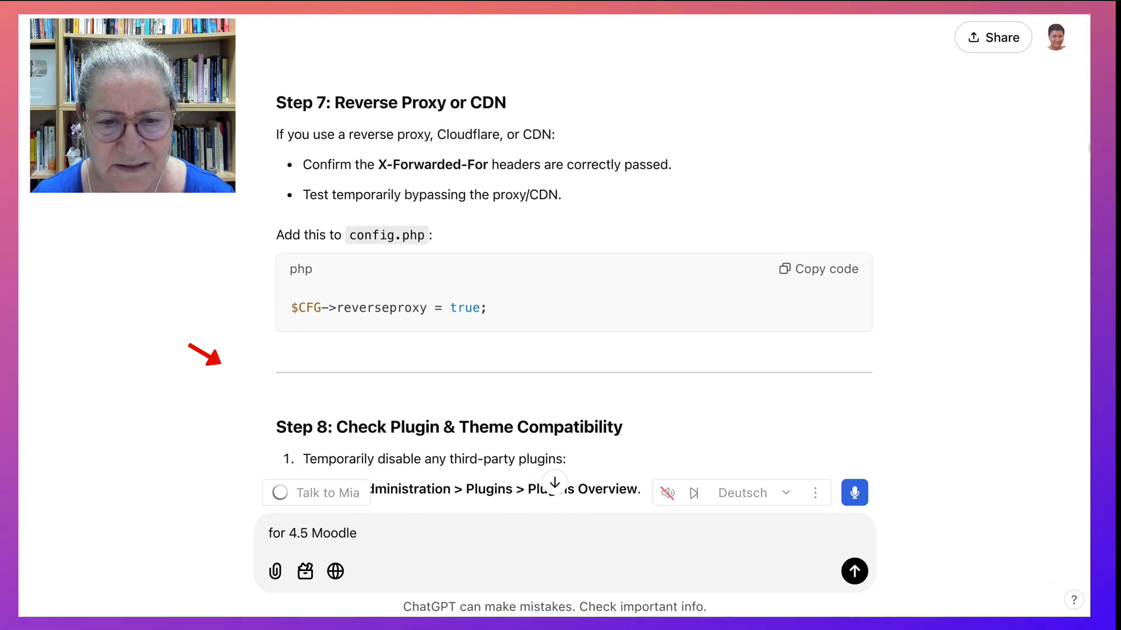
scroll("down", 3)
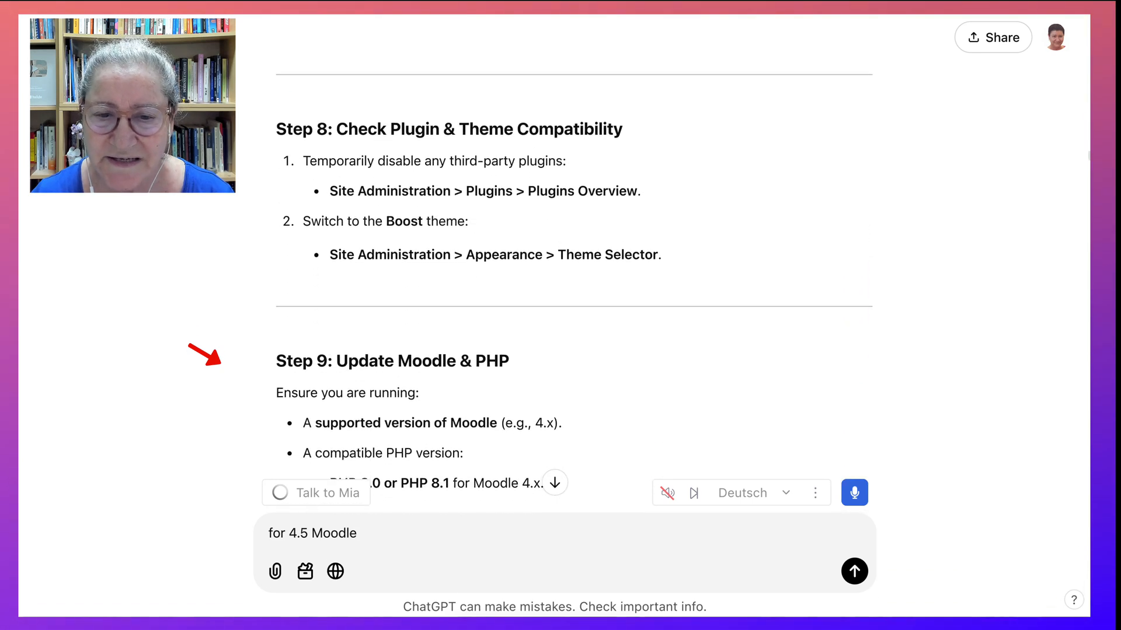
scroll("down", 3)
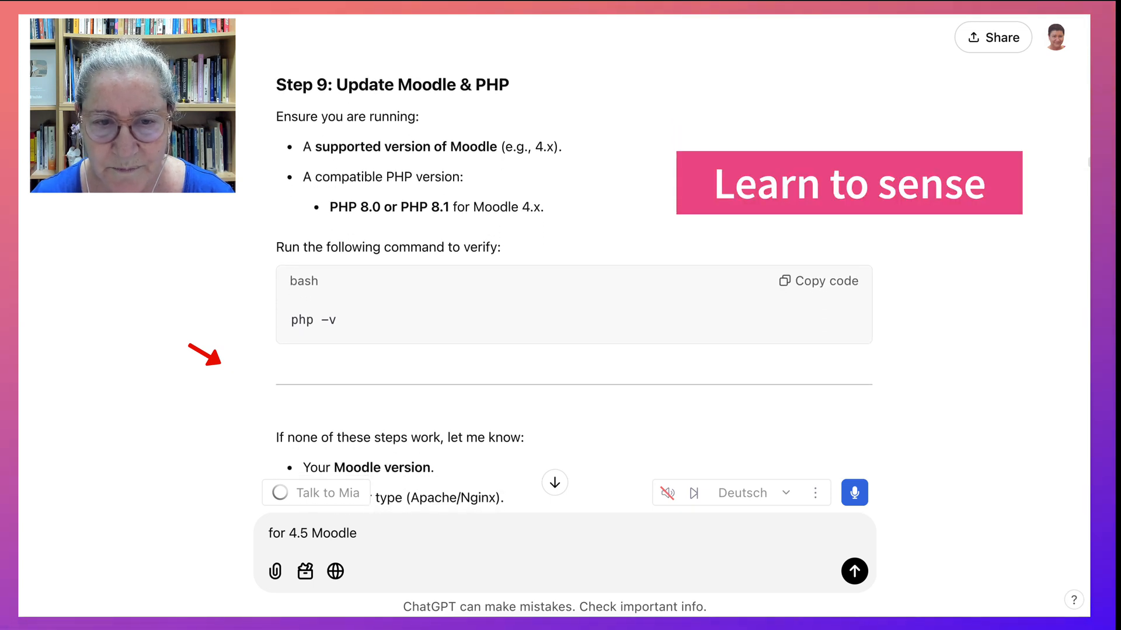
scroll("down", 3)
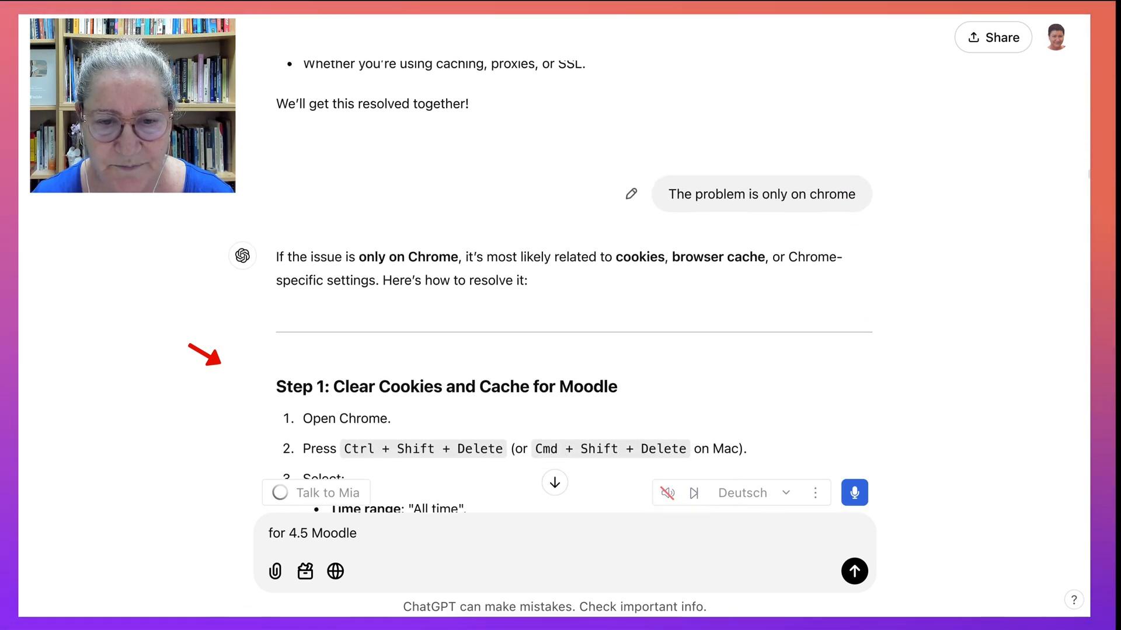
scroll("down", 3)
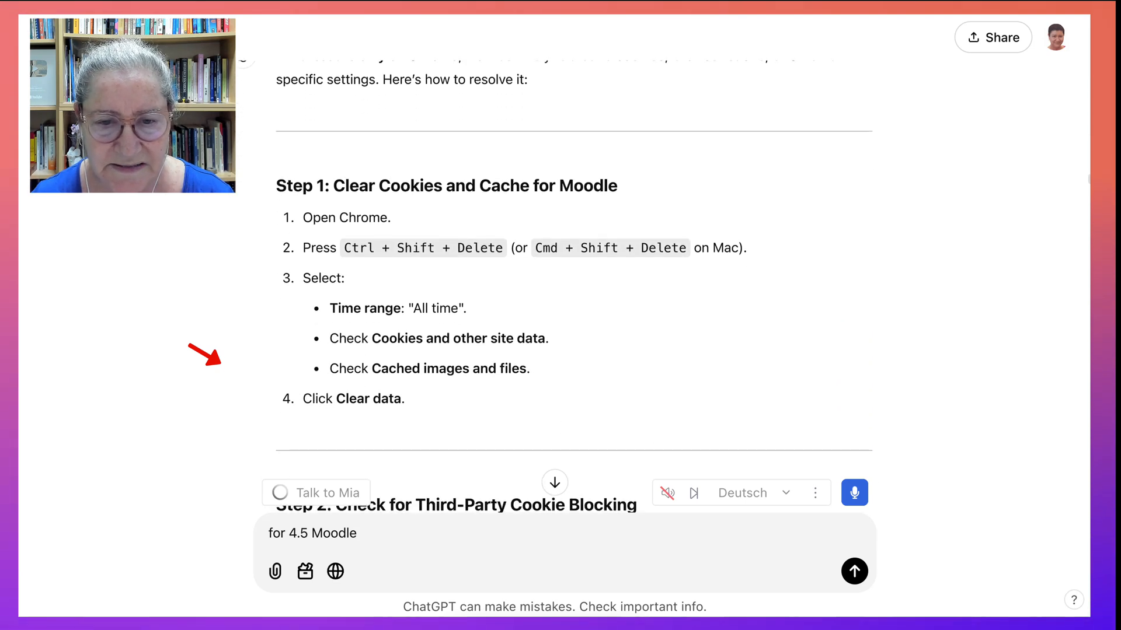
scroll("down", 3)
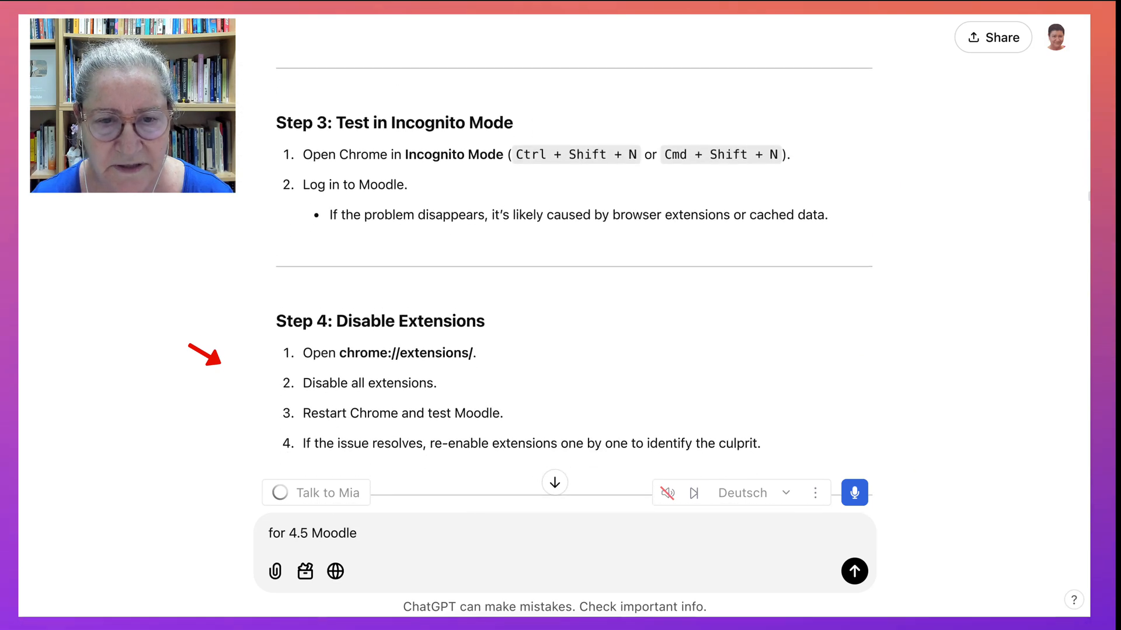
scroll("down", 3)
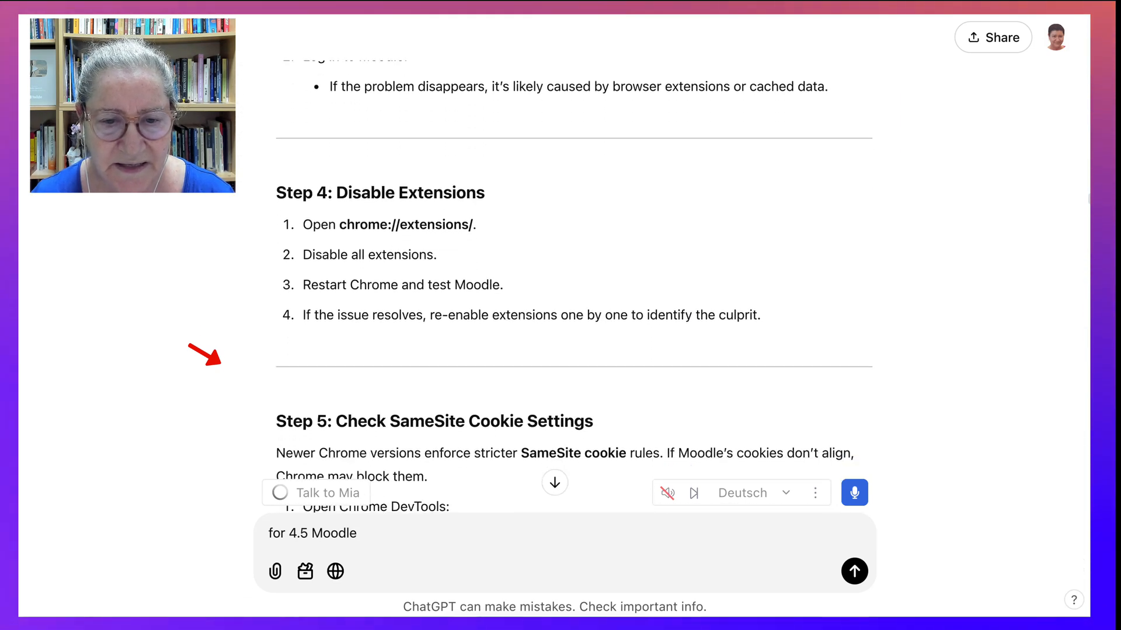
scroll("down", 3)
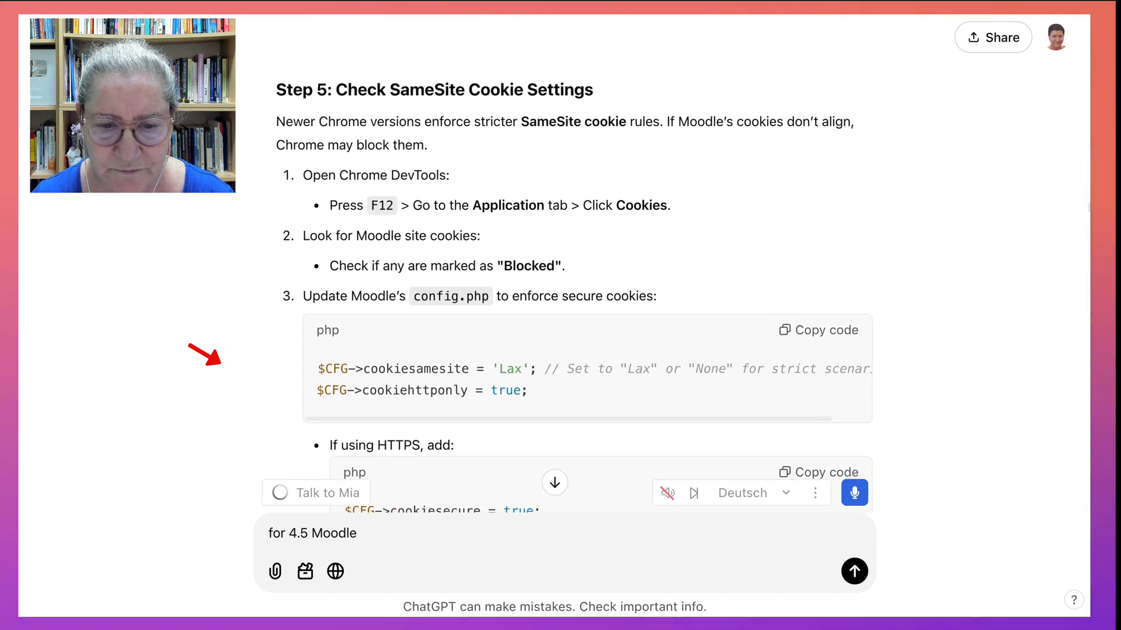
scroll("down", 3)
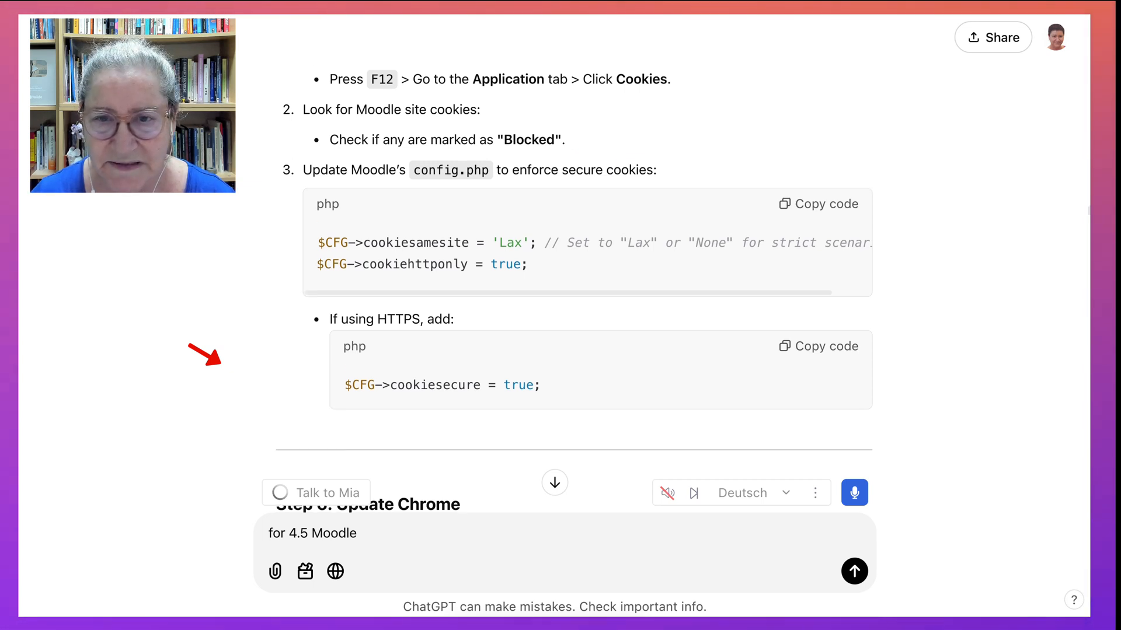
scroll("down", 3)
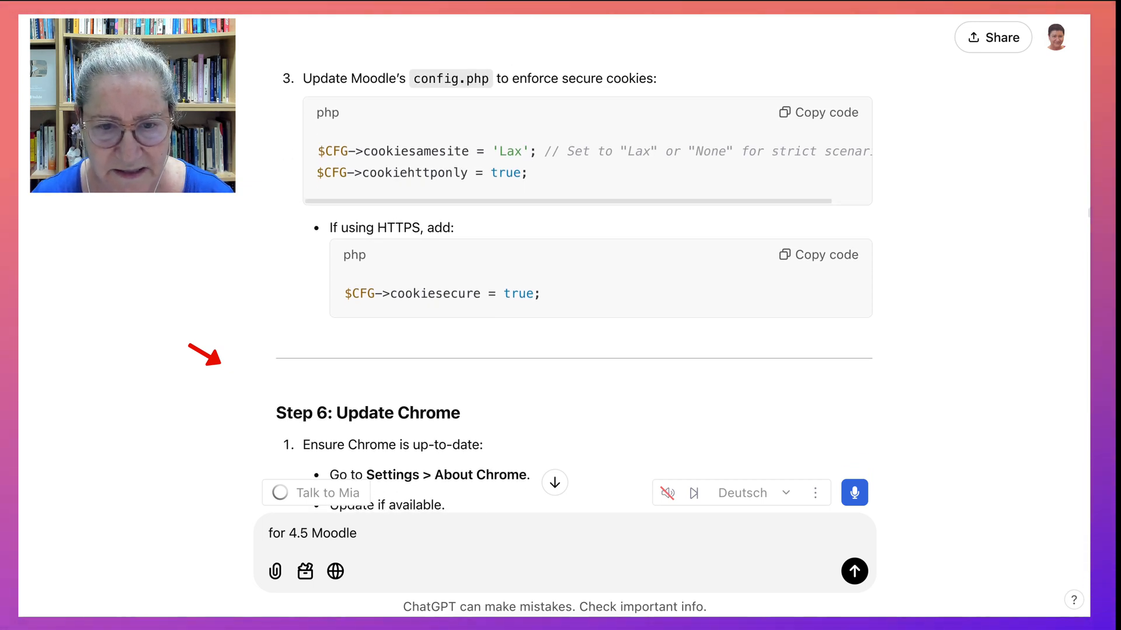
scroll("down", 3)
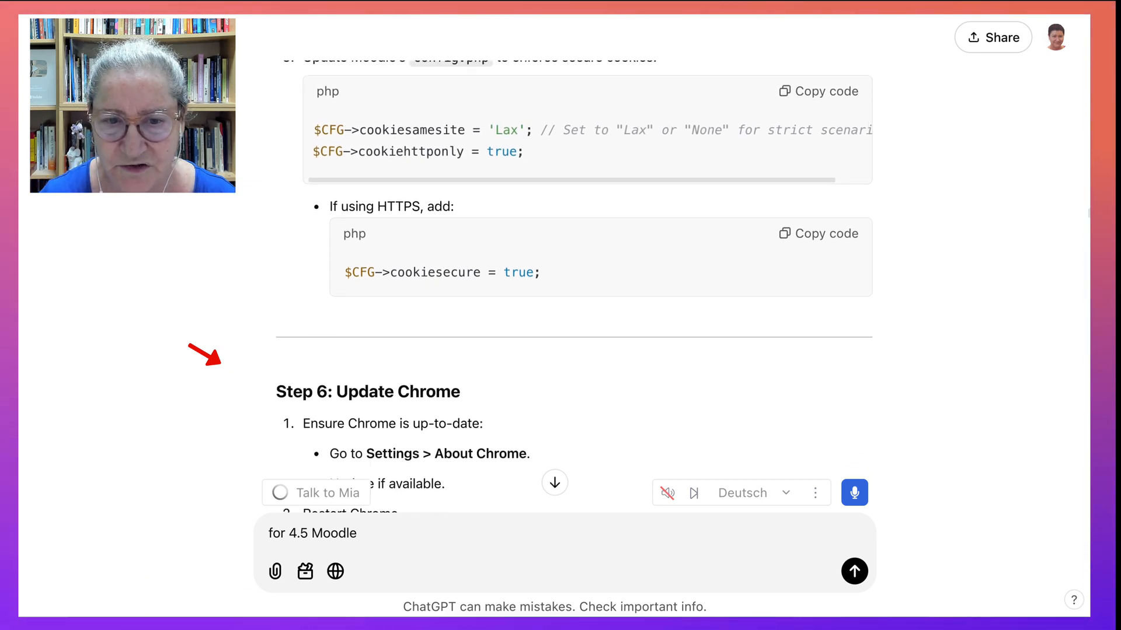
scroll("down", 3)
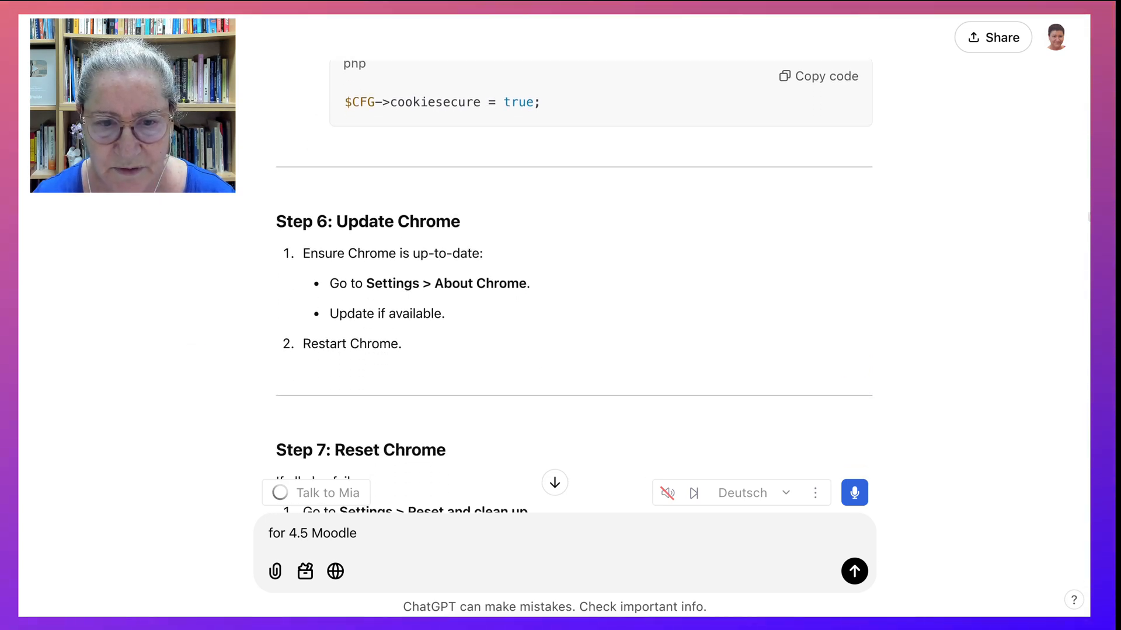
scroll("down", 3)
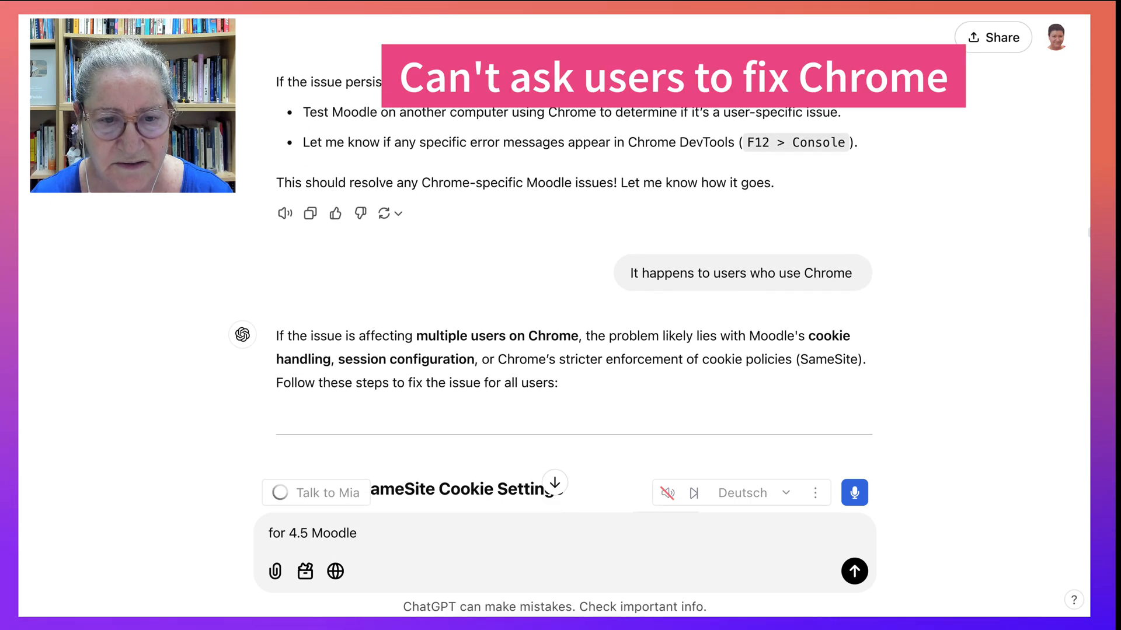
scroll("down", 3)
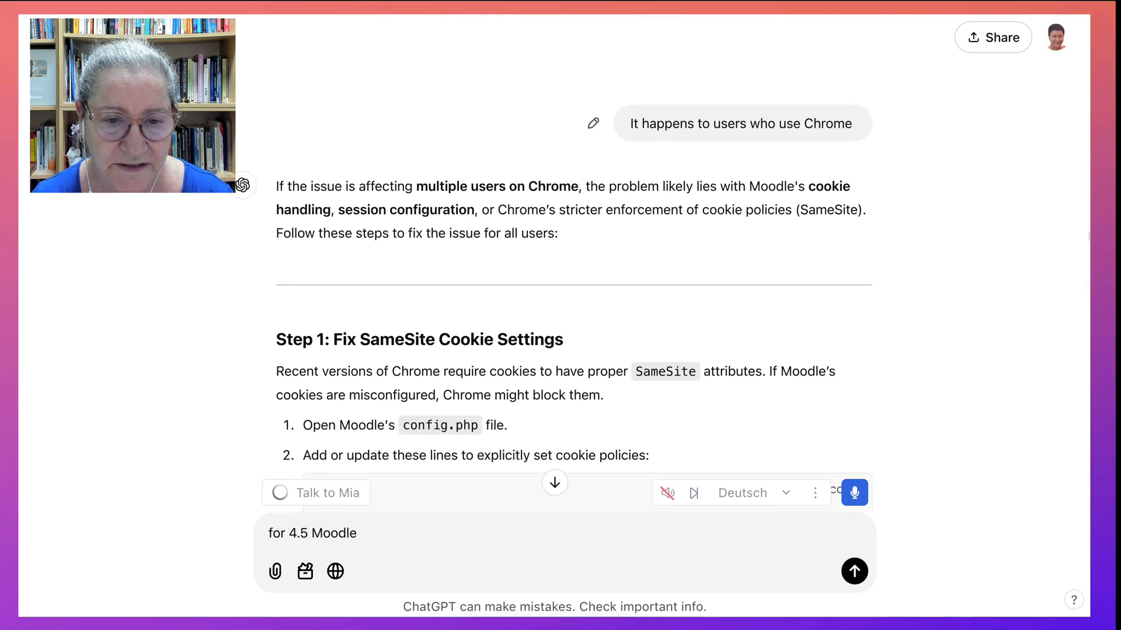
scroll("down", 3)
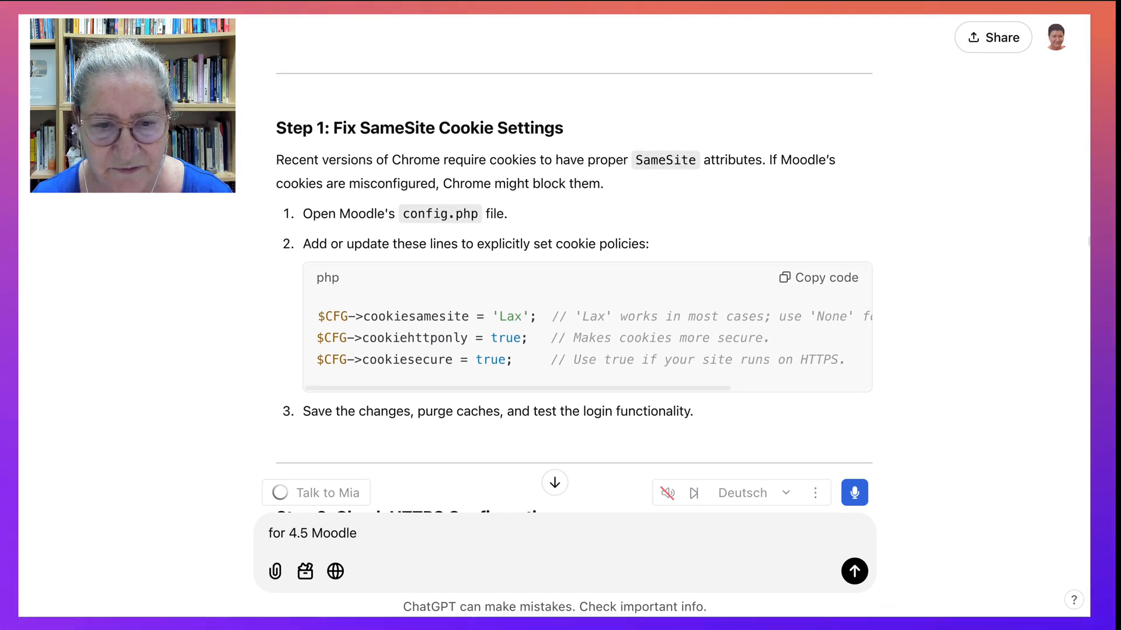
scroll("down", 3)
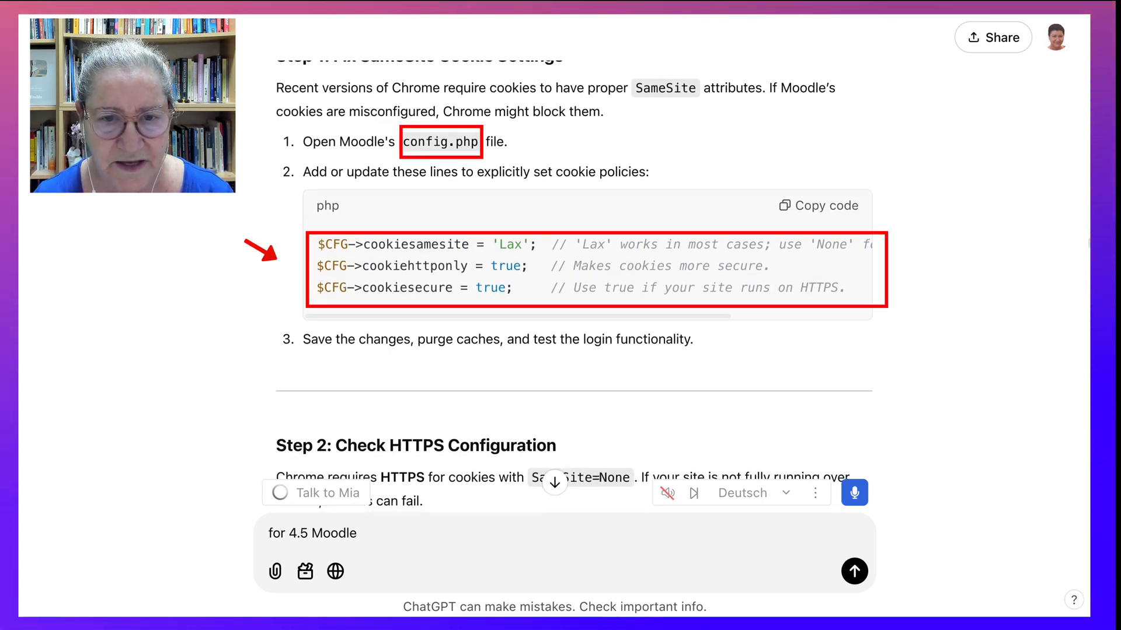
scroll("down", 3)
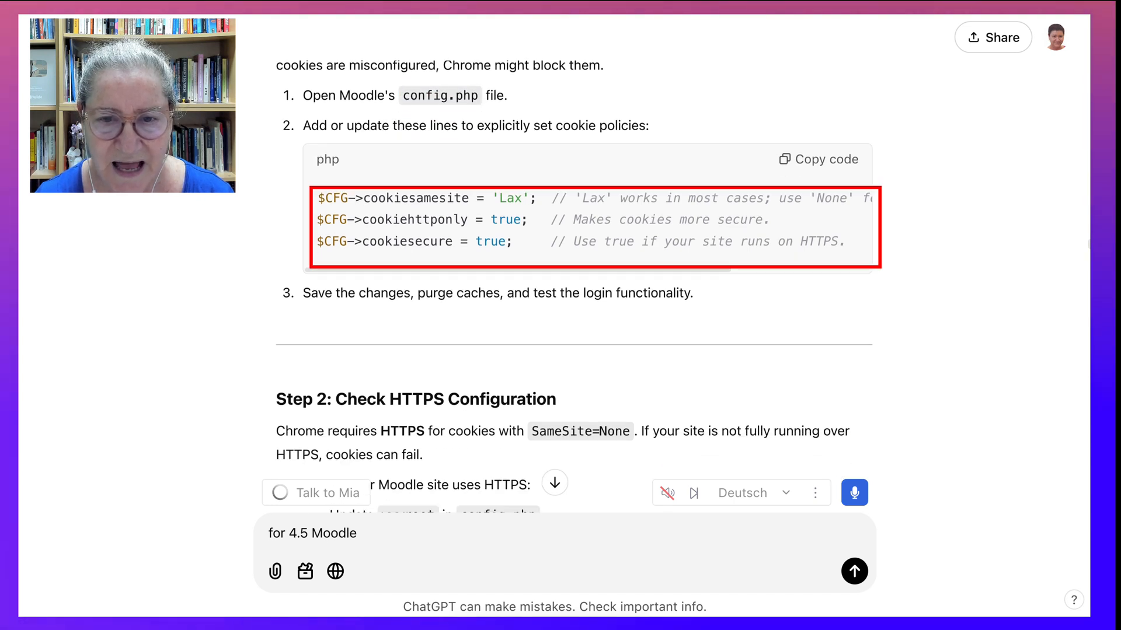
scroll("down", 3)
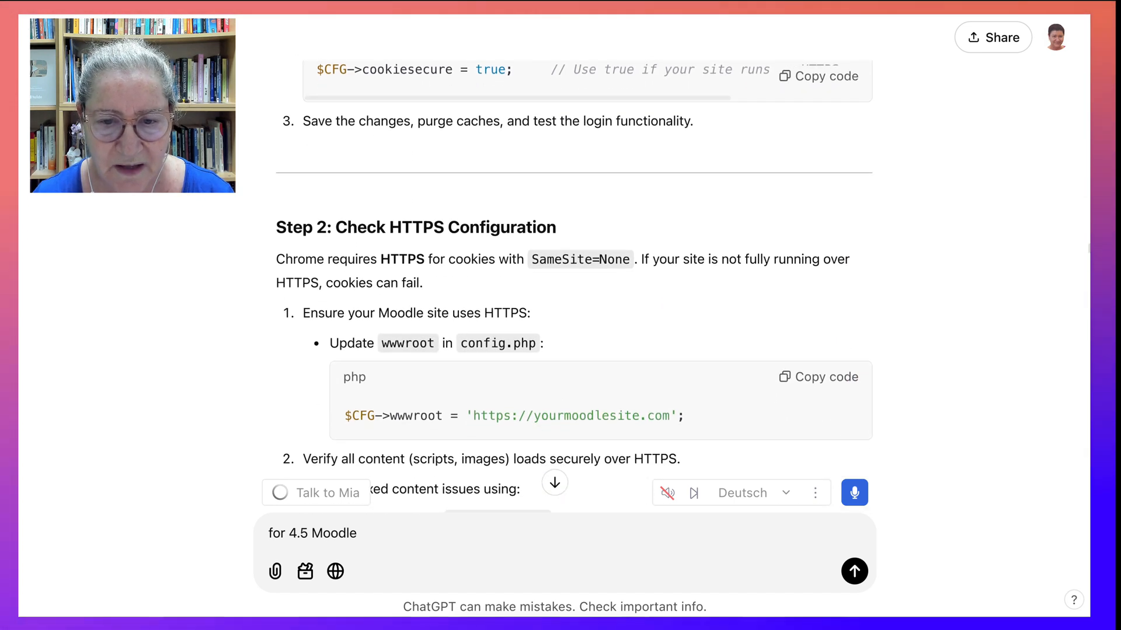
scroll("down", 3)
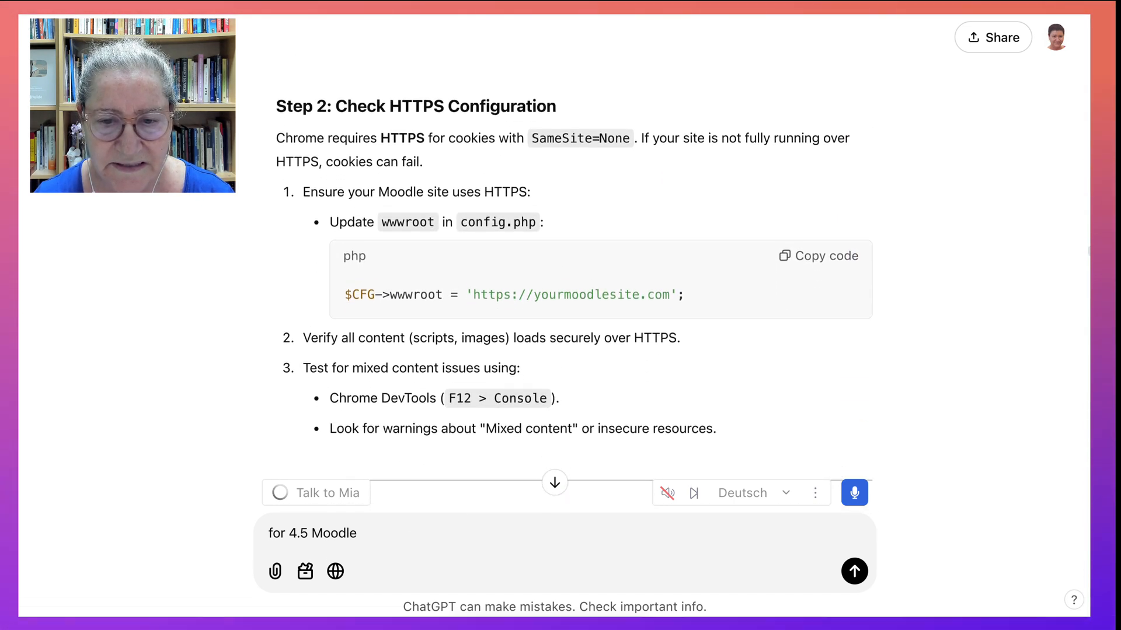
scroll("down", 3)
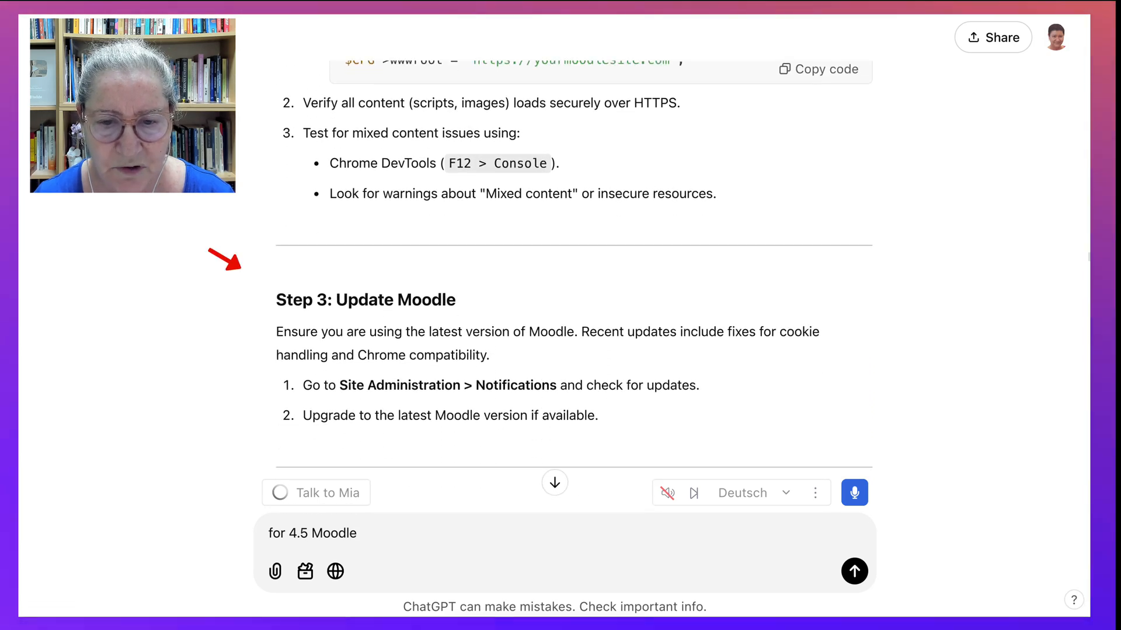
scroll("down", 3)
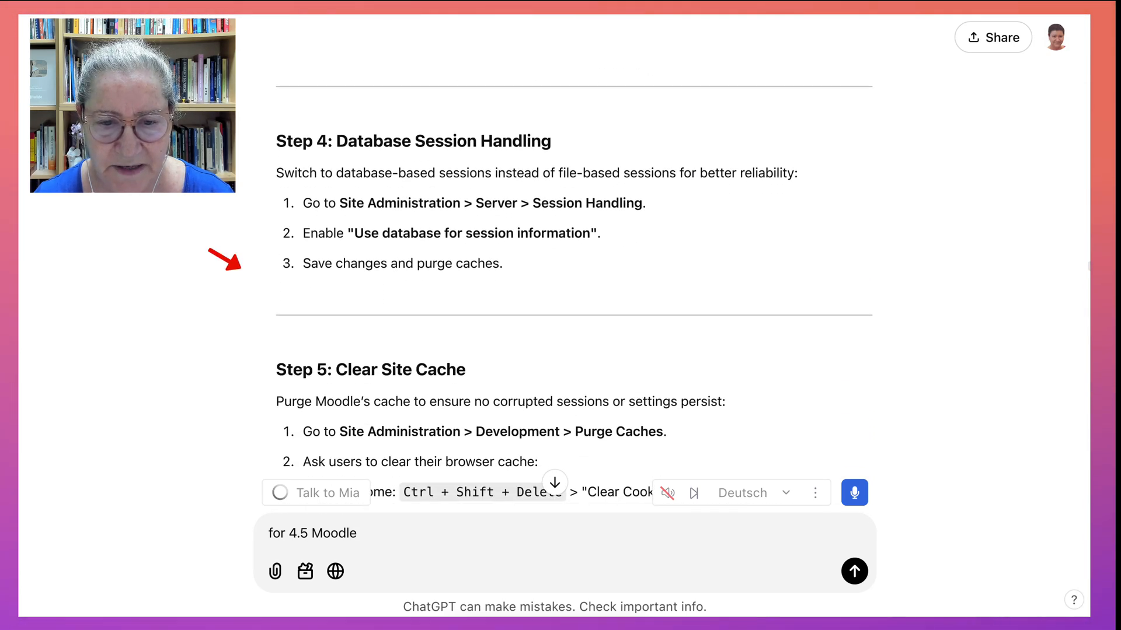
scroll("down", 3)
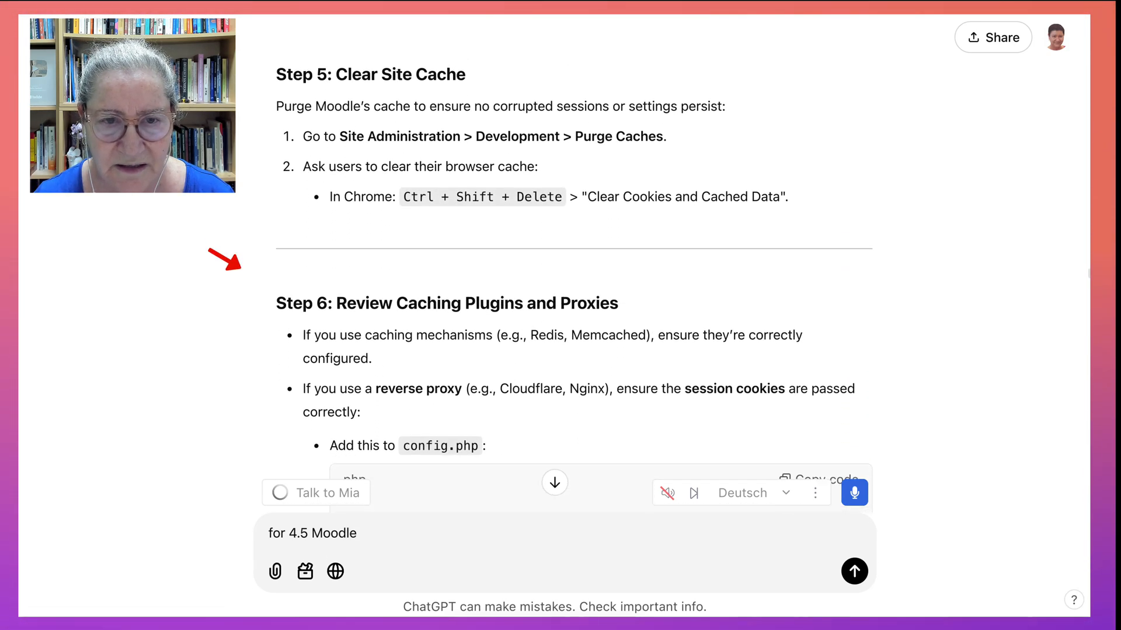
scroll("down", 3)
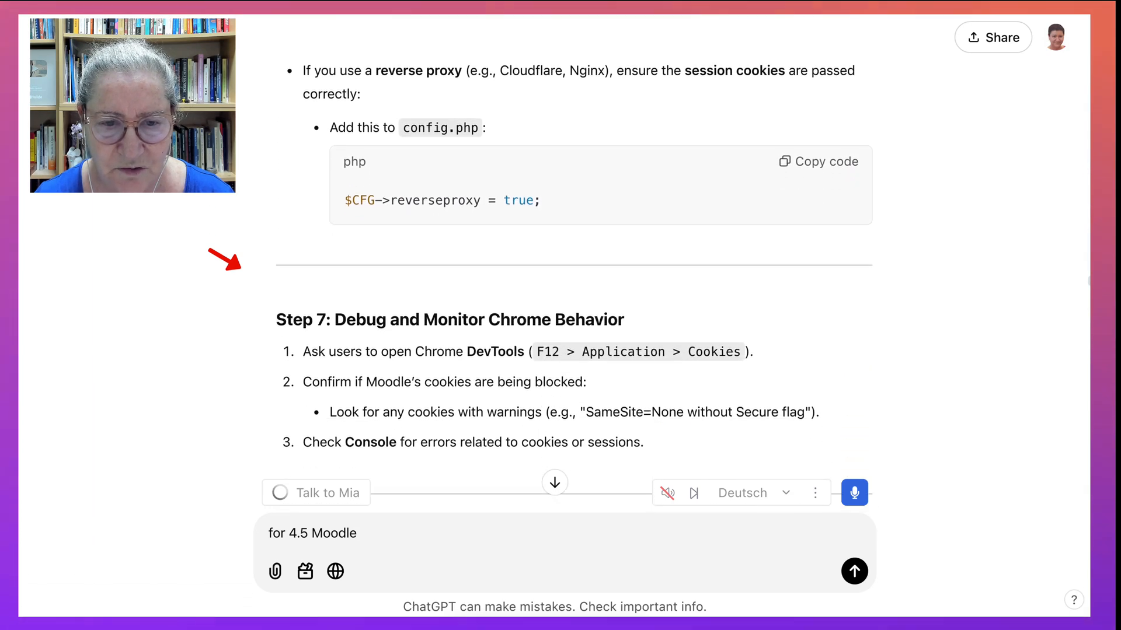
scroll("down", 3)
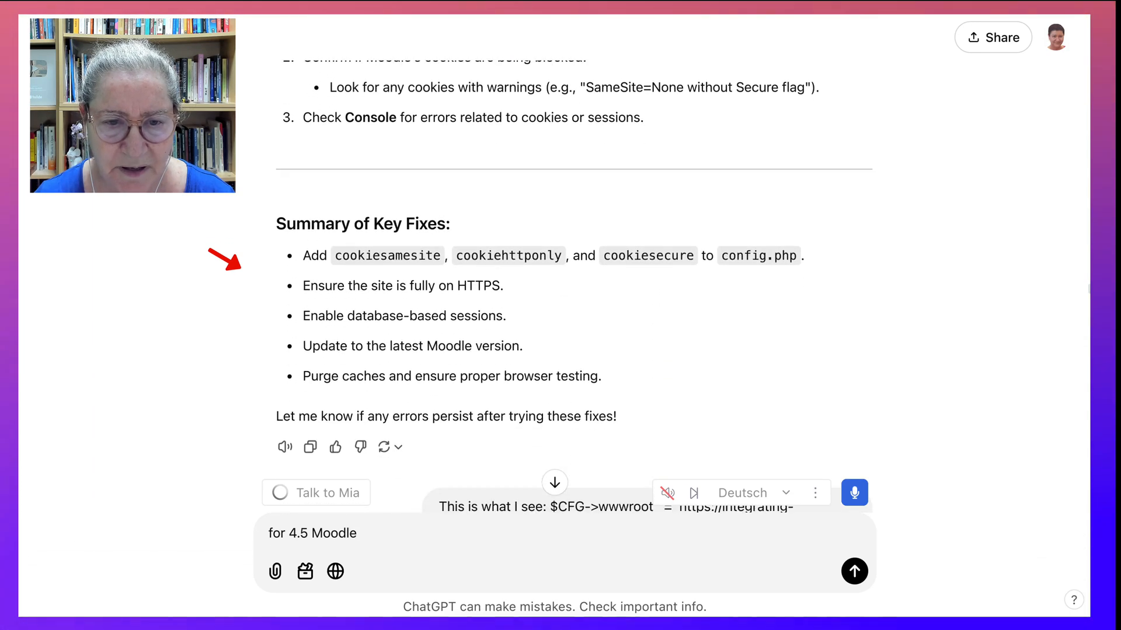
scroll("down", 3)
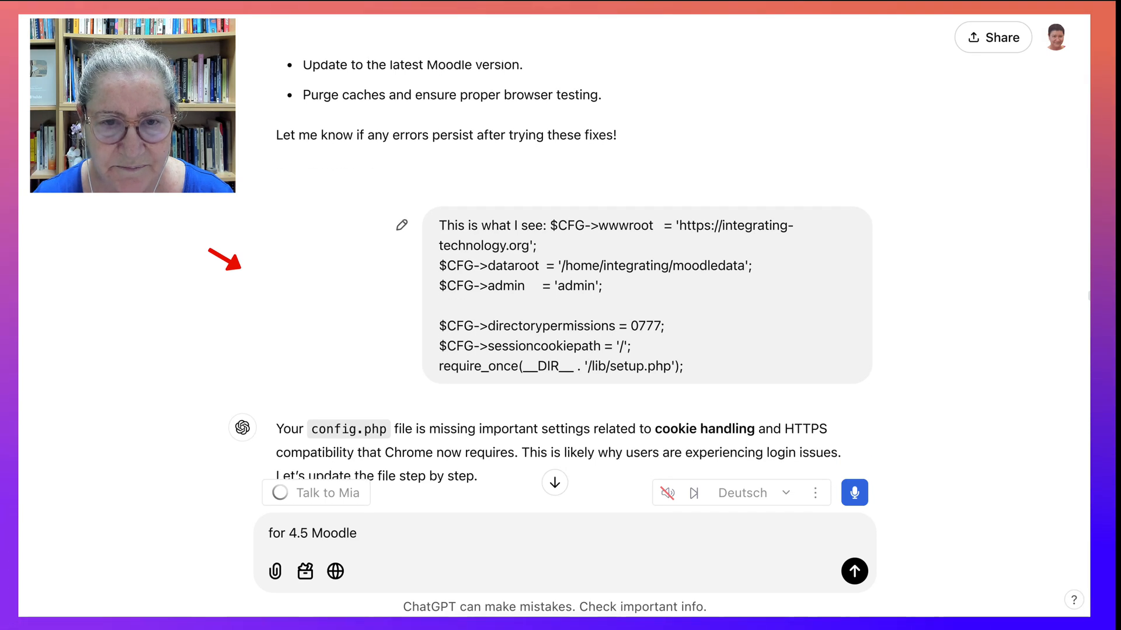
scroll("down", 3)
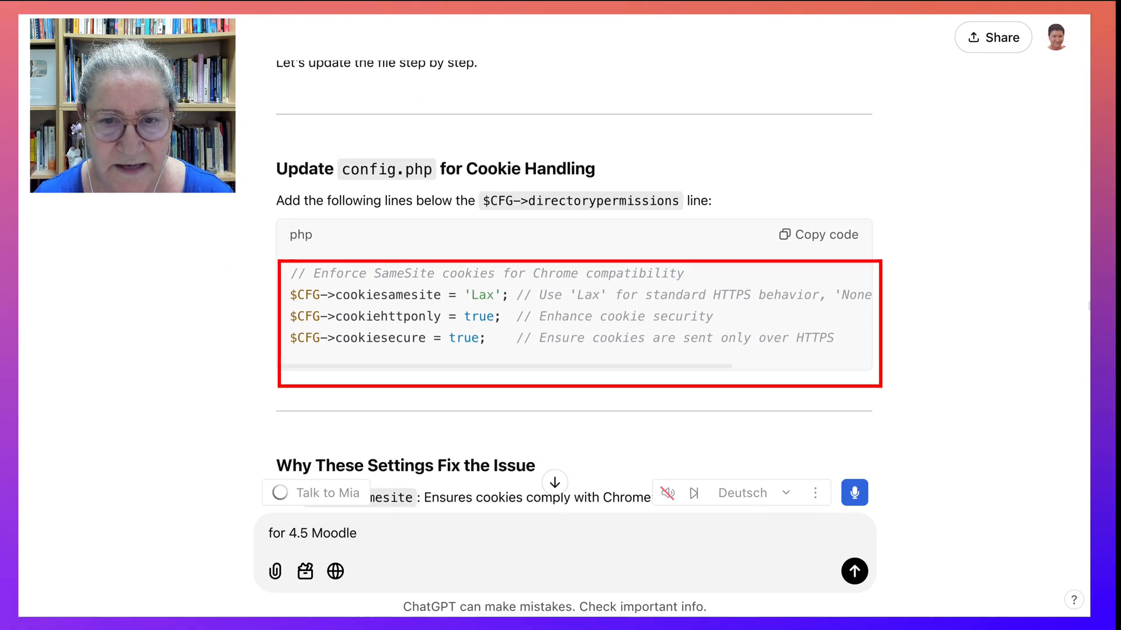
scroll("down", 3)
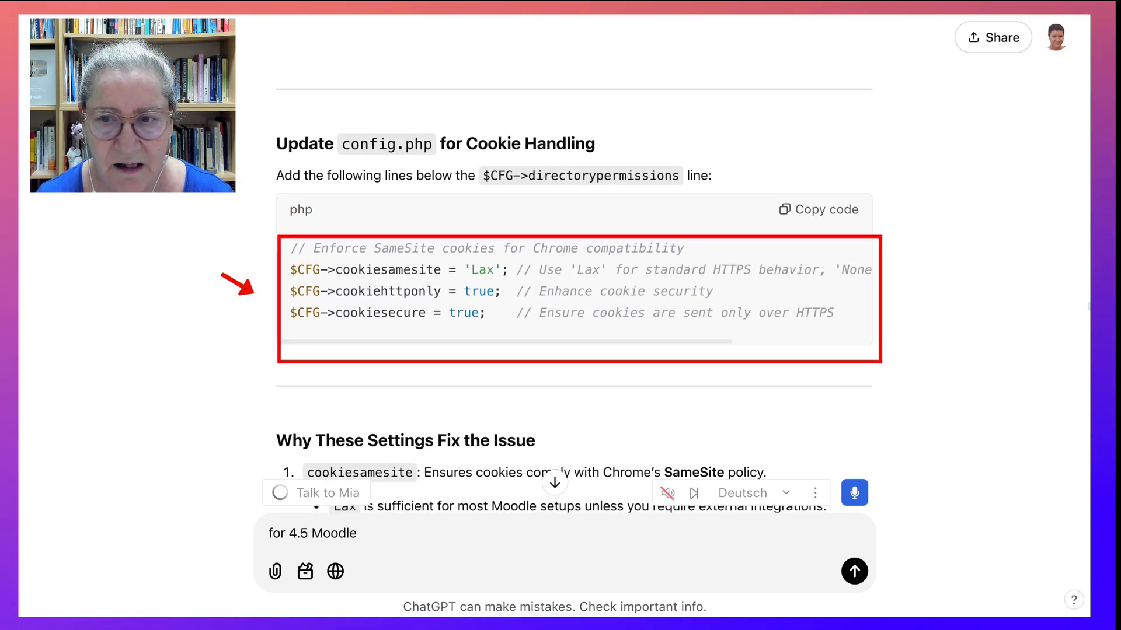
left_click(818, 210)
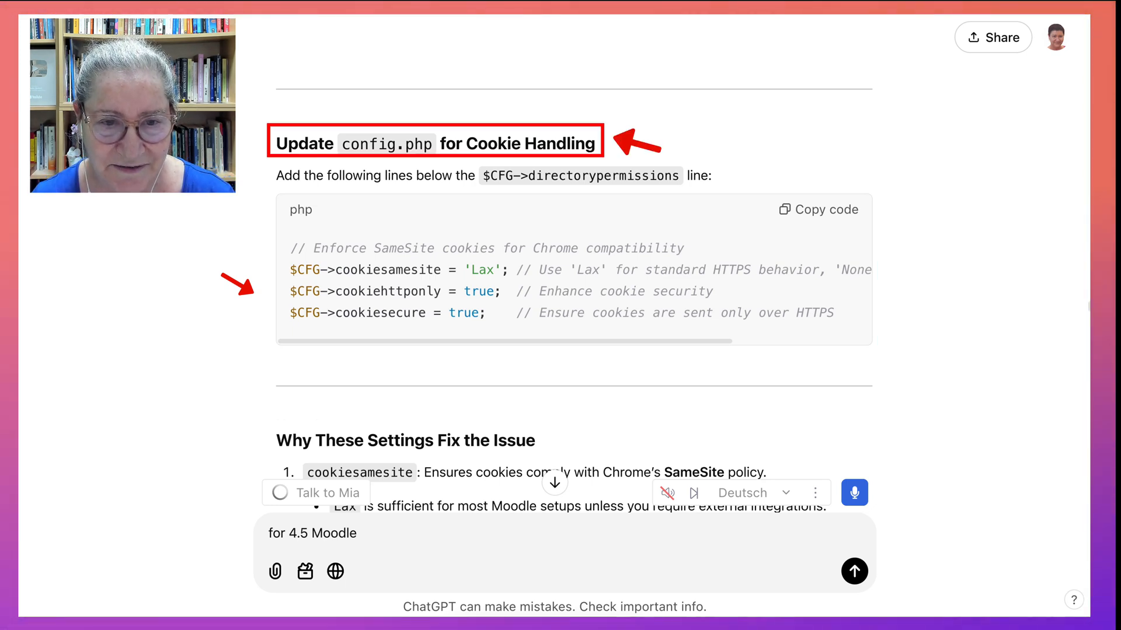
scroll("down", 3)
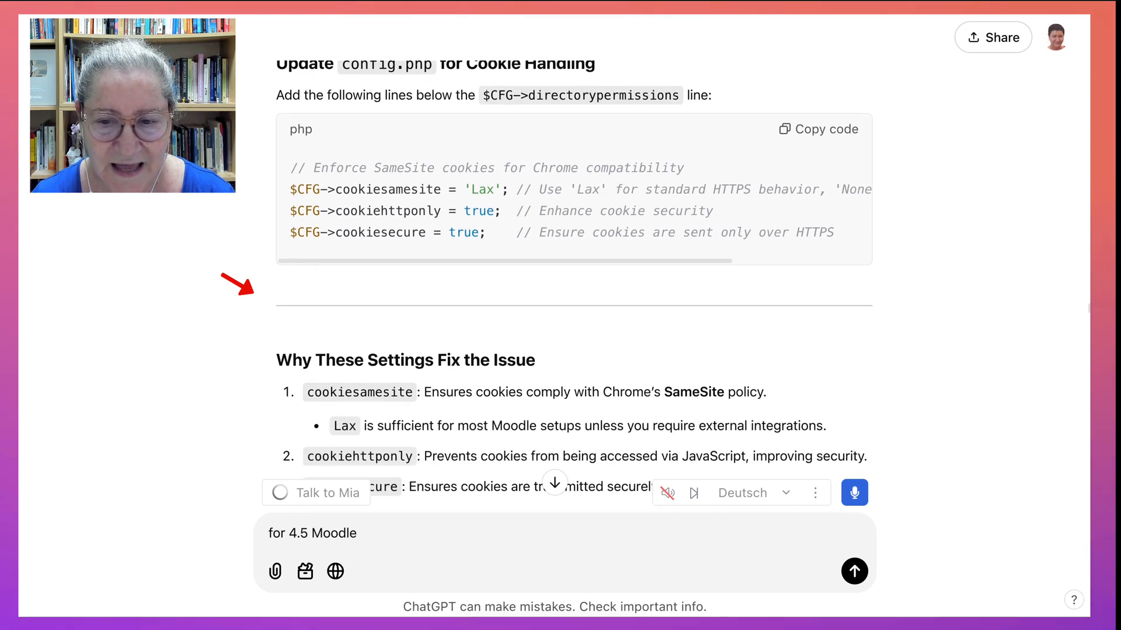
scroll("down", 3)
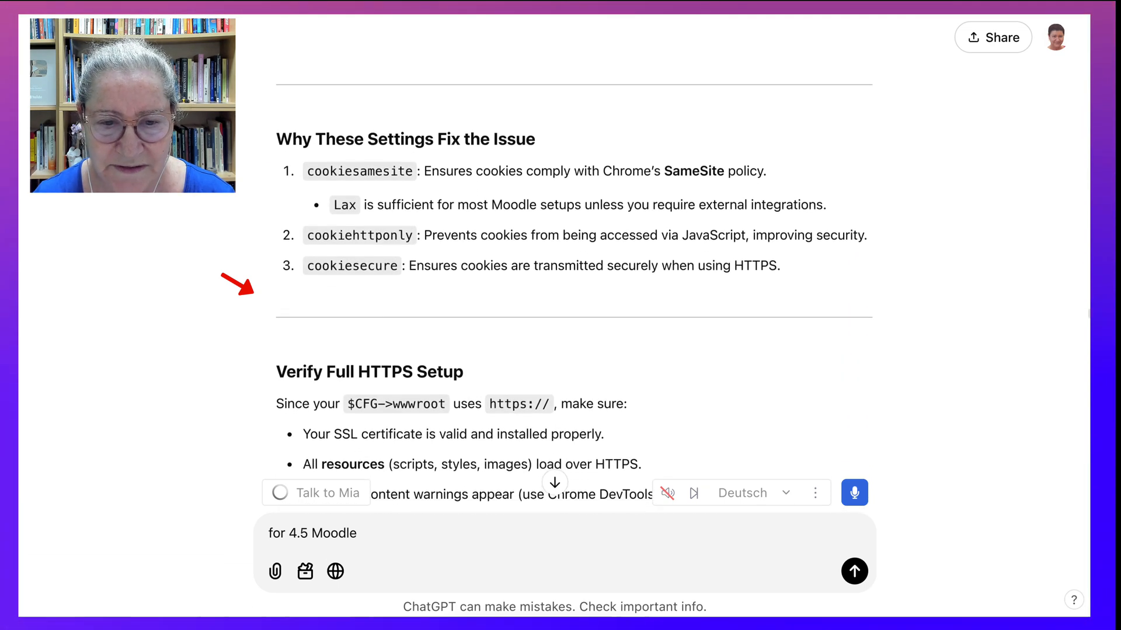
scroll("down", 3)
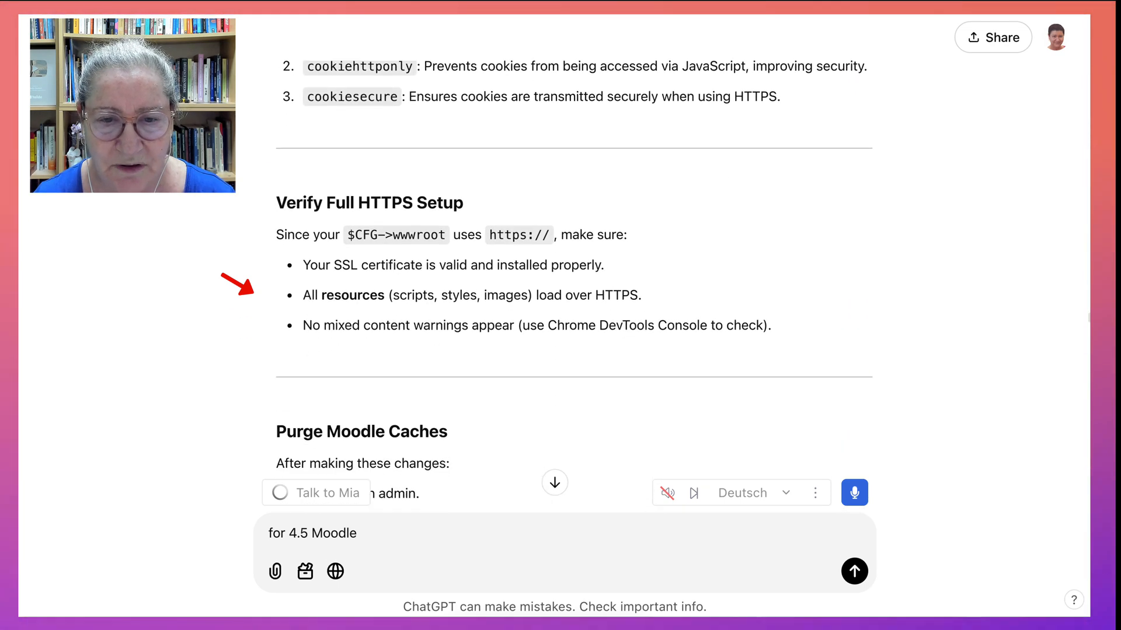
scroll("down", 3)
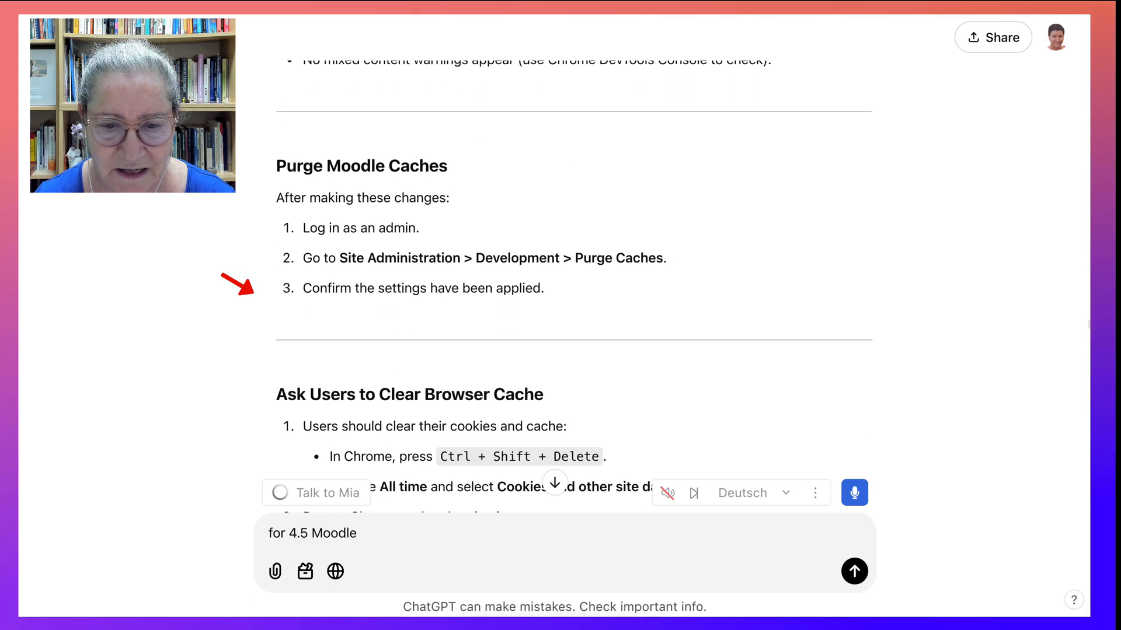
scroll("down", 3)
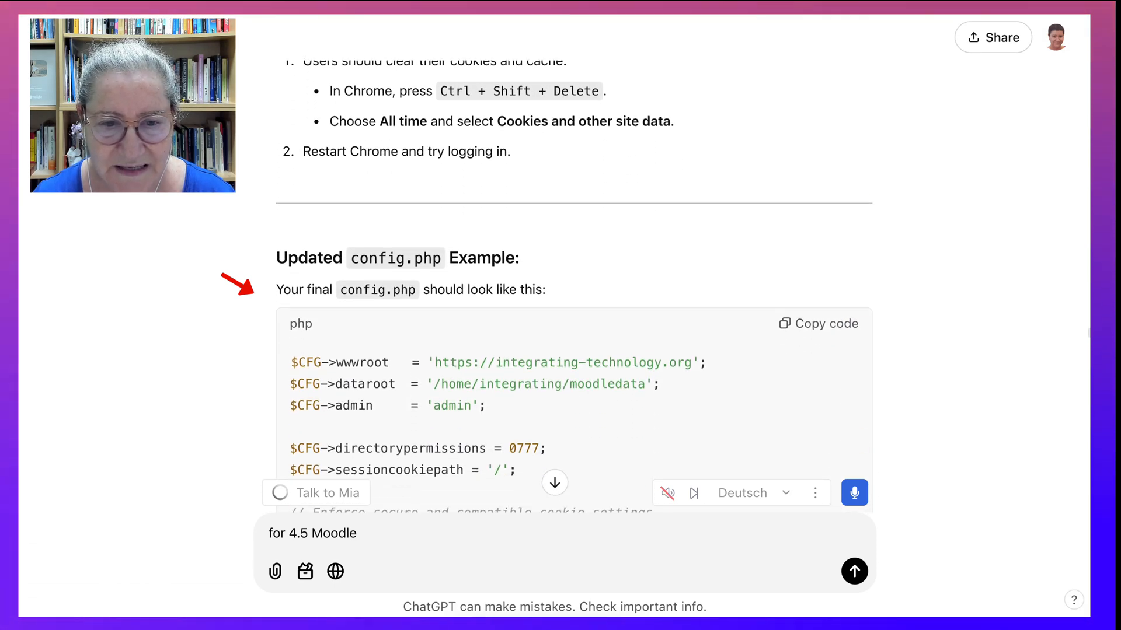
scroll("down", 3)
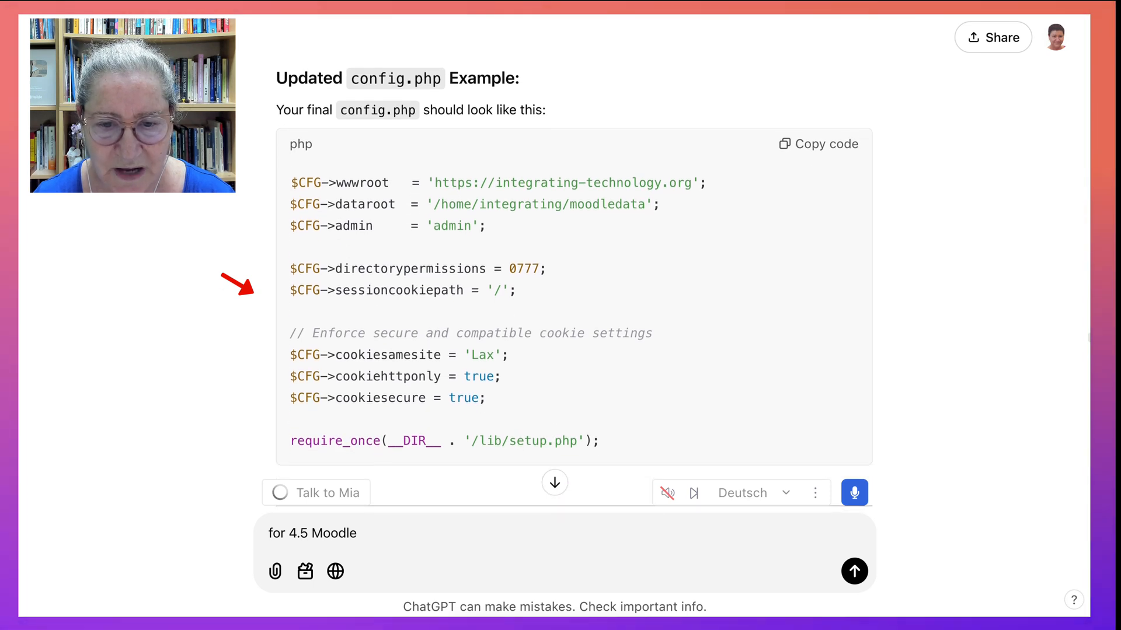
scroll("down", 3)
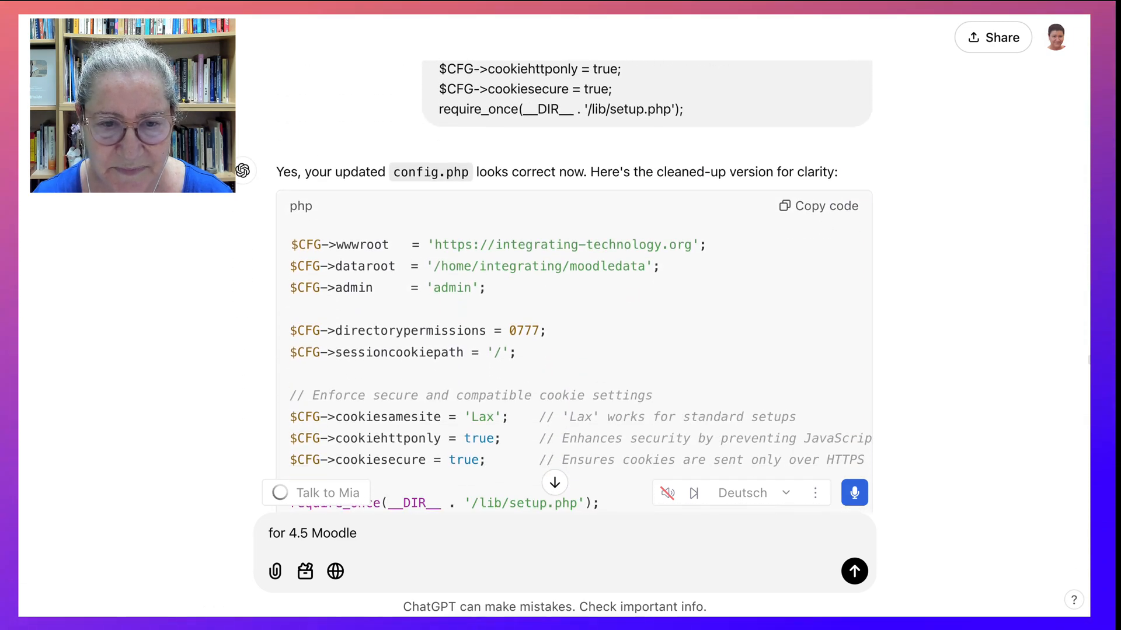
scroll("down", 3)
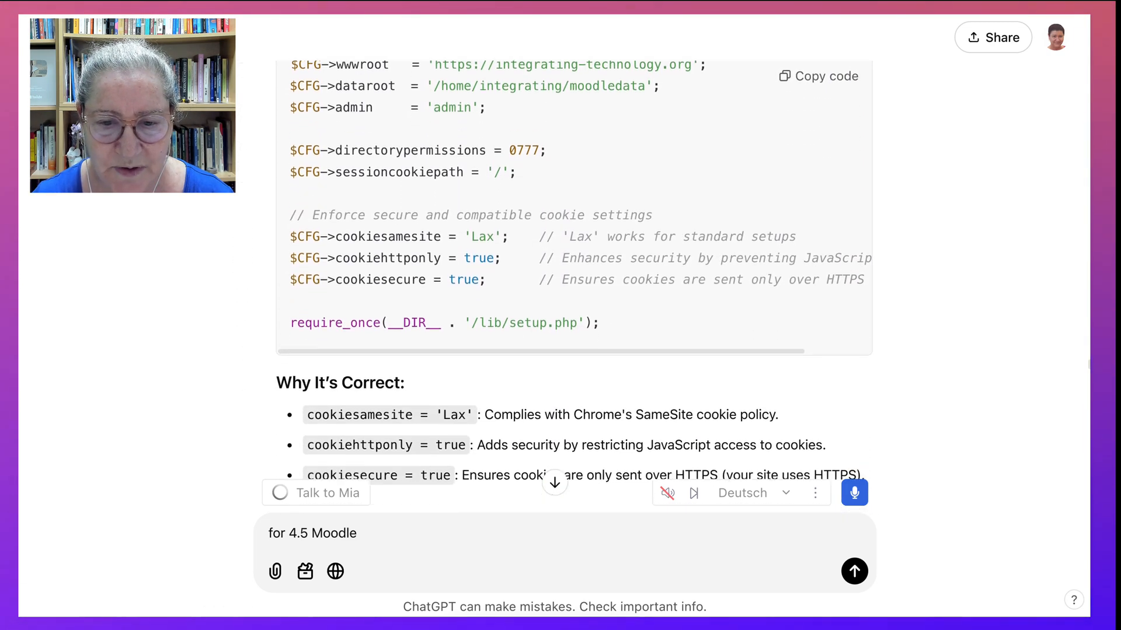
scroll("down", 3)
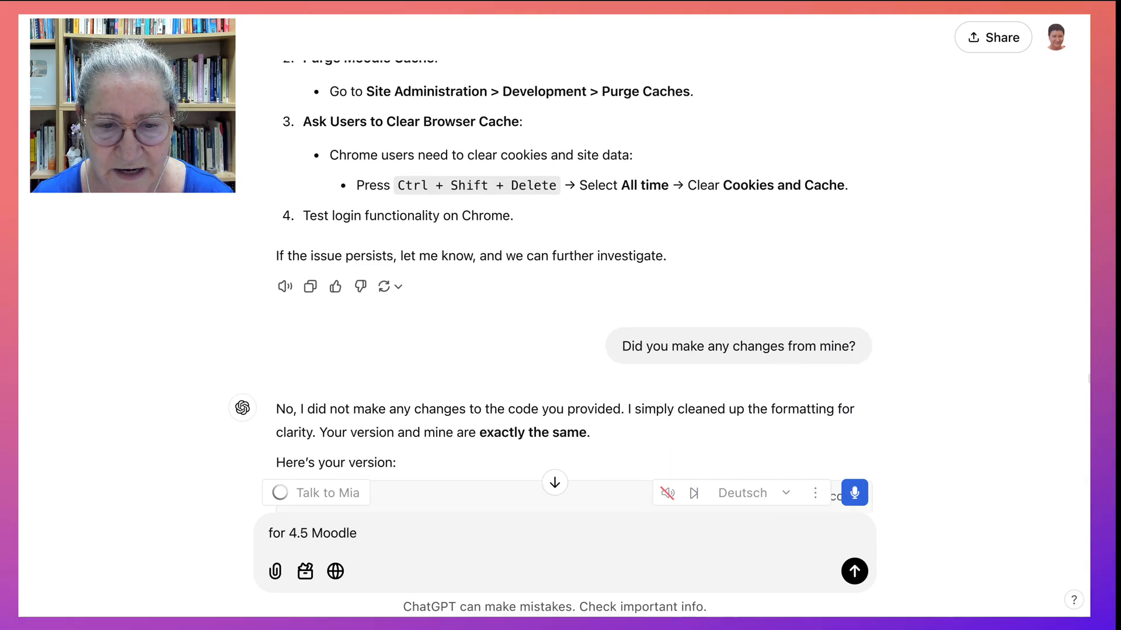
scroll("down", 3)
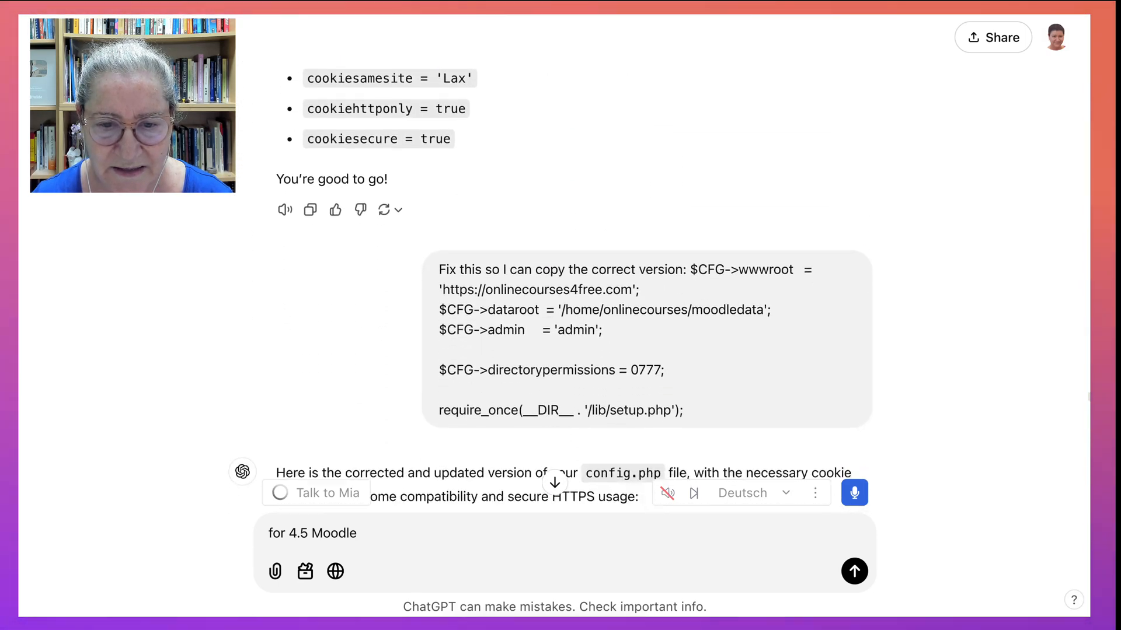
scroll("down", 3)
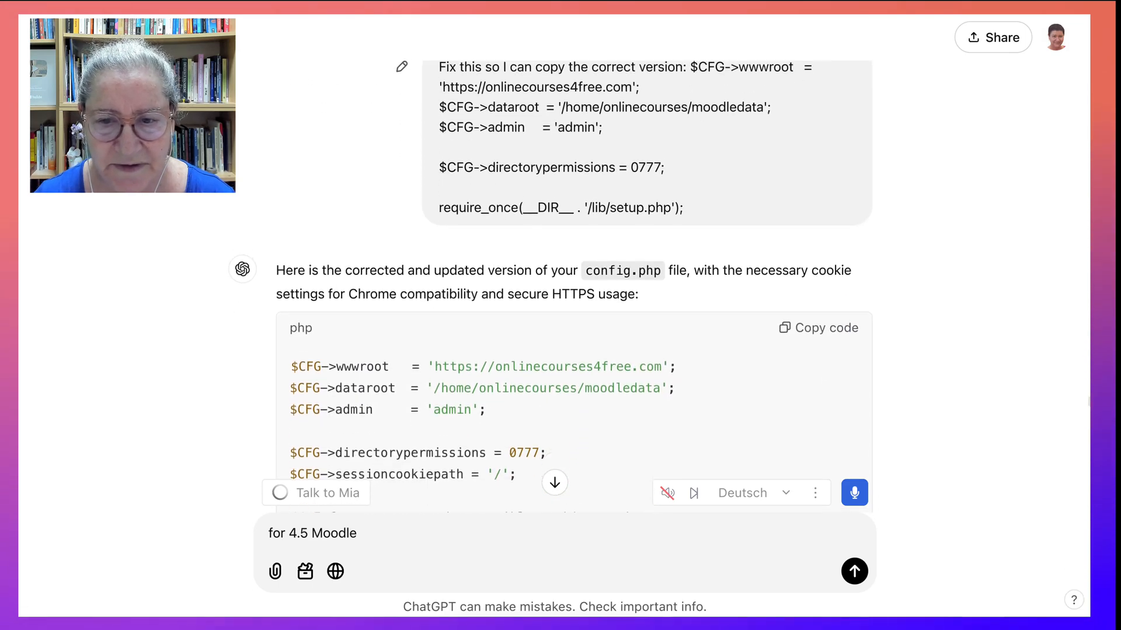
scroll("down", 3)
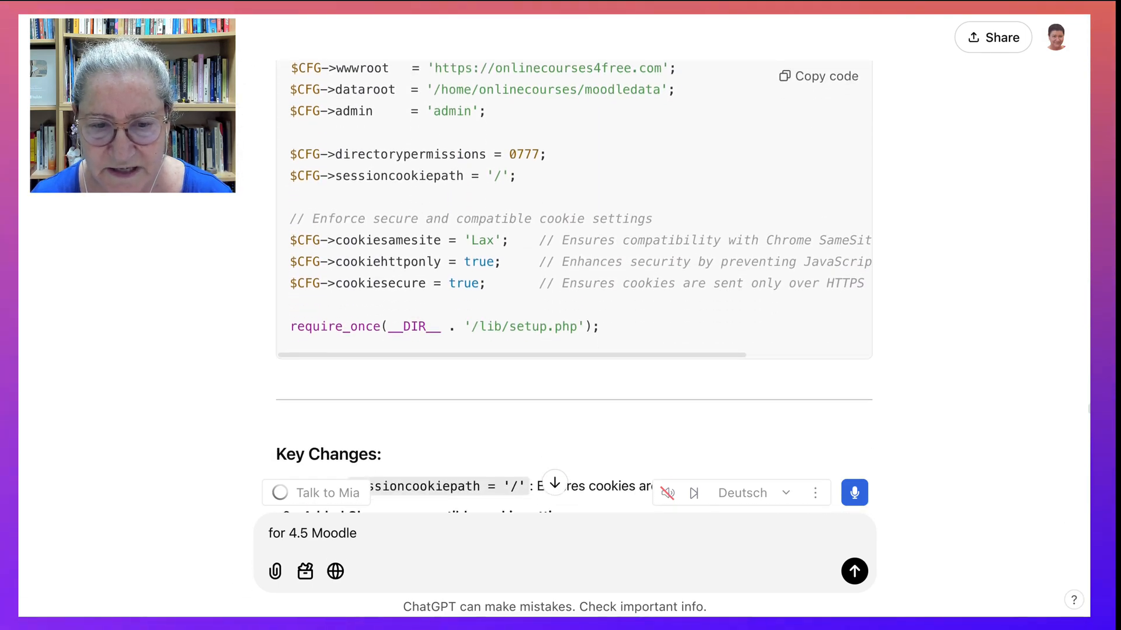
scroll("down", 3)
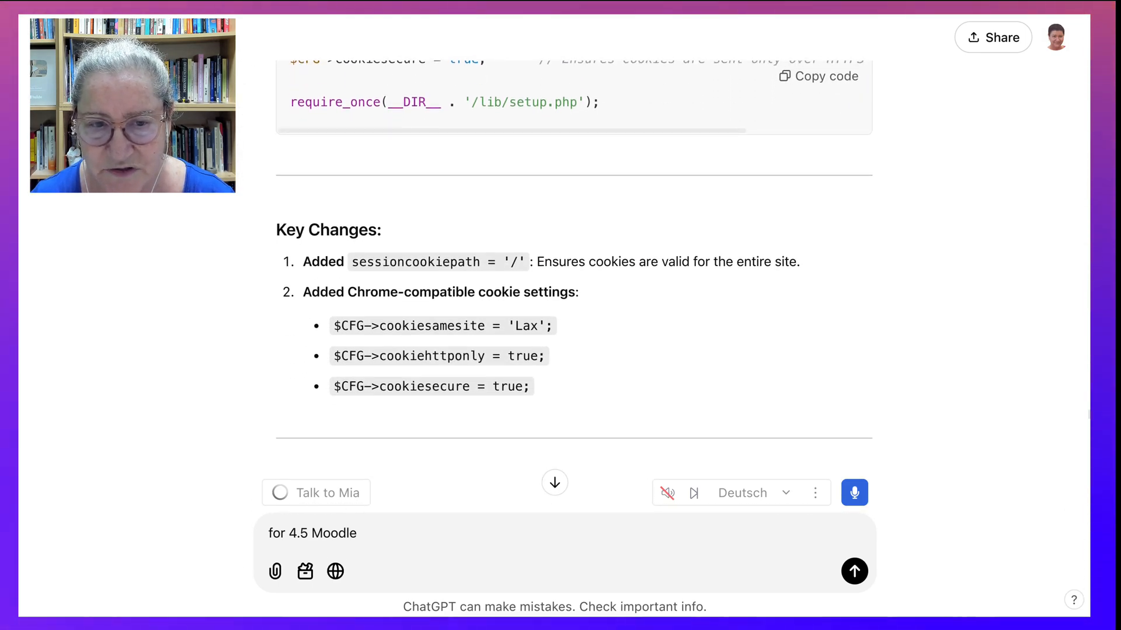
scroll("down", 3)
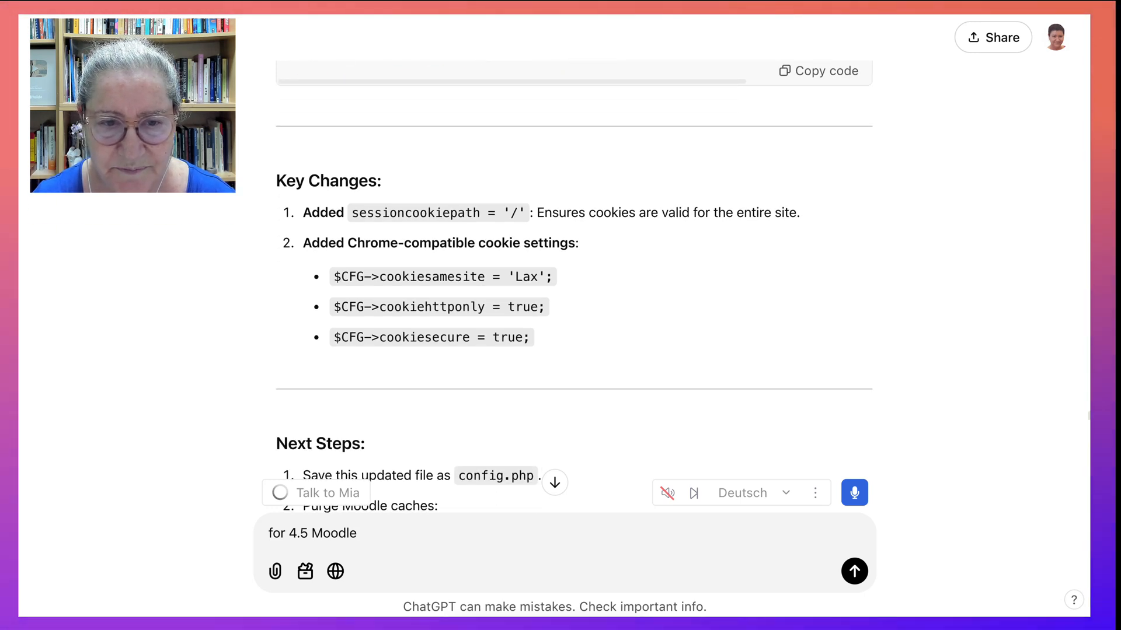
scroll("down", 3)
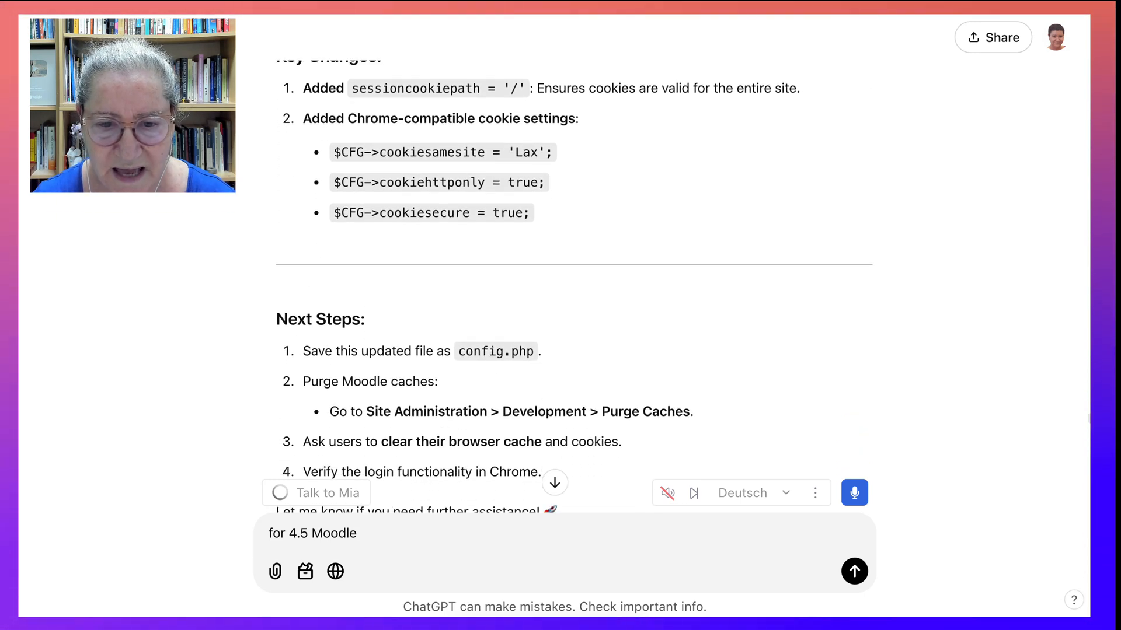
scroll("down", 3)
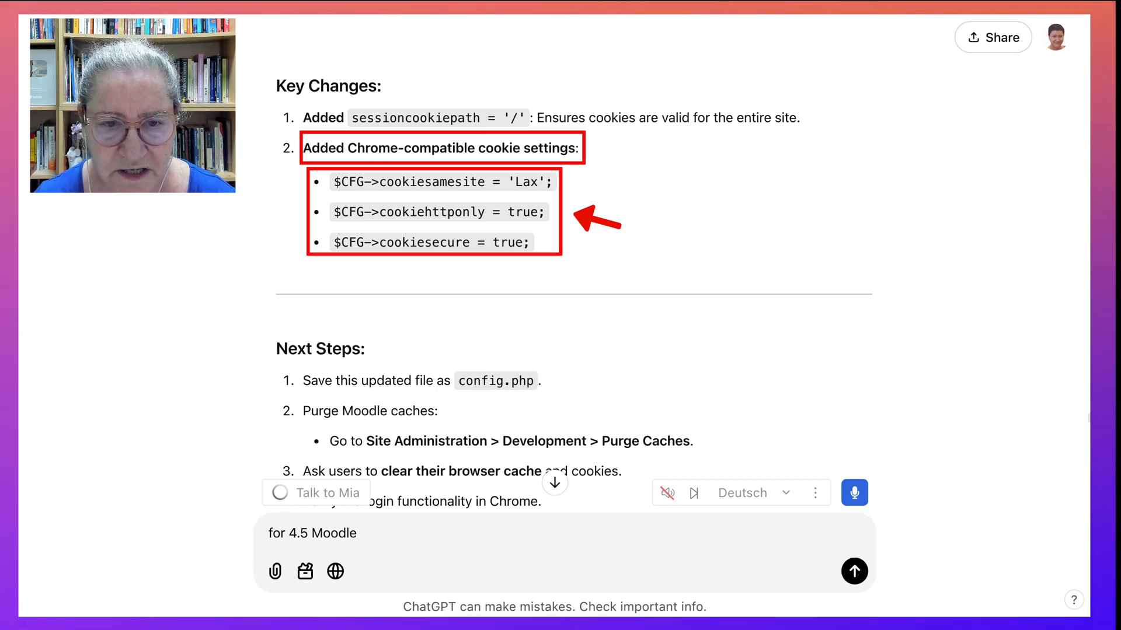
scroll("down", 3)
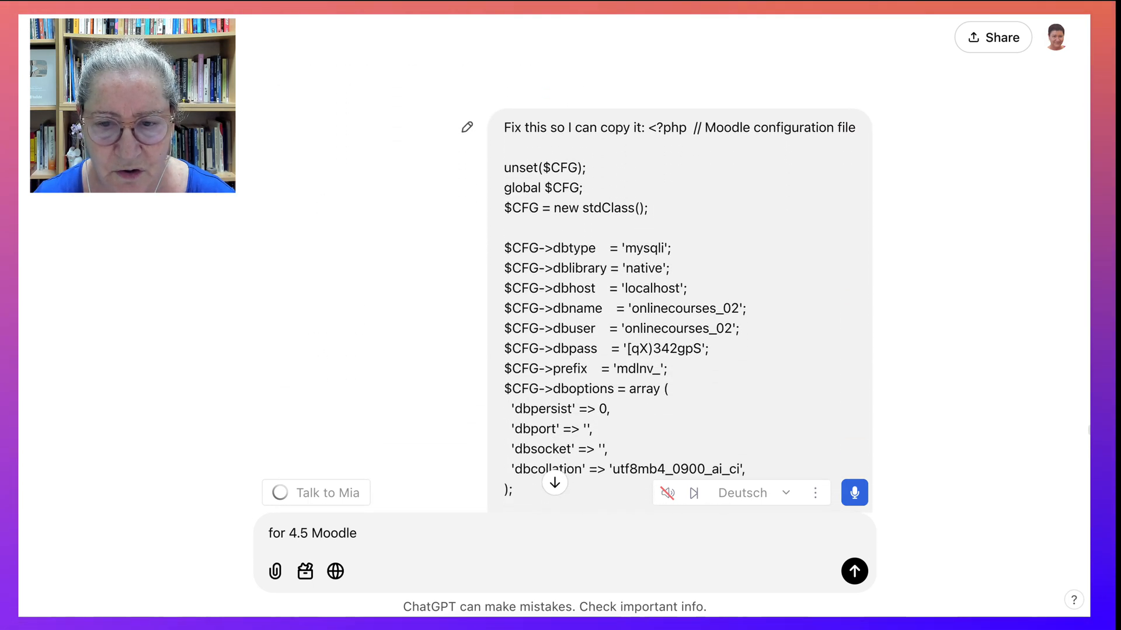
scroll("down", 3)
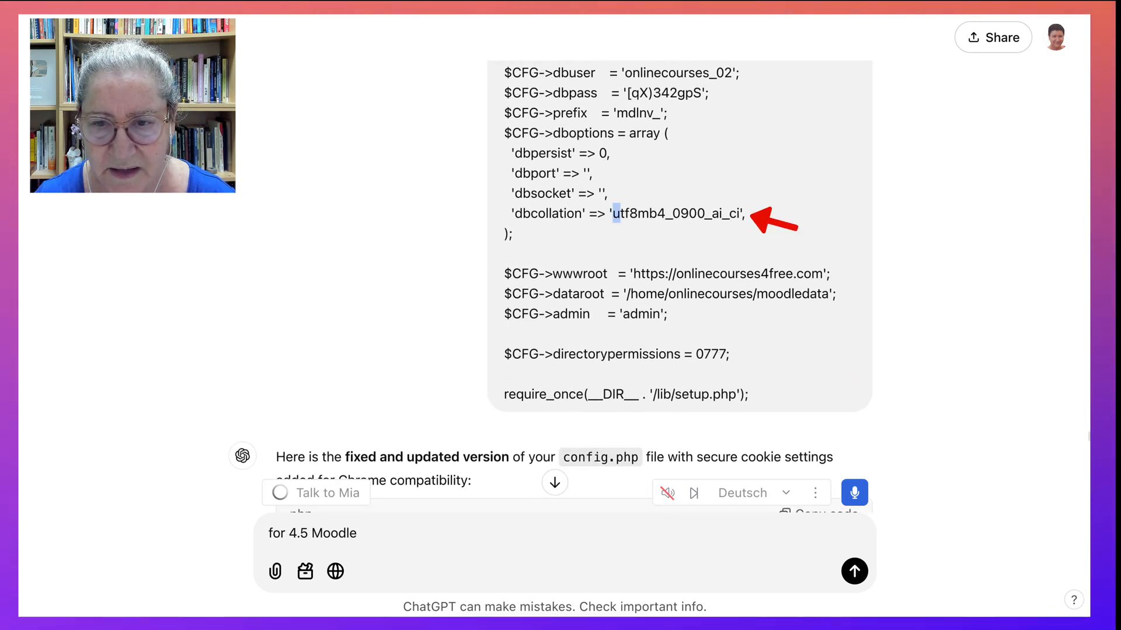
left_click_drag(613, 212, 740, 212)
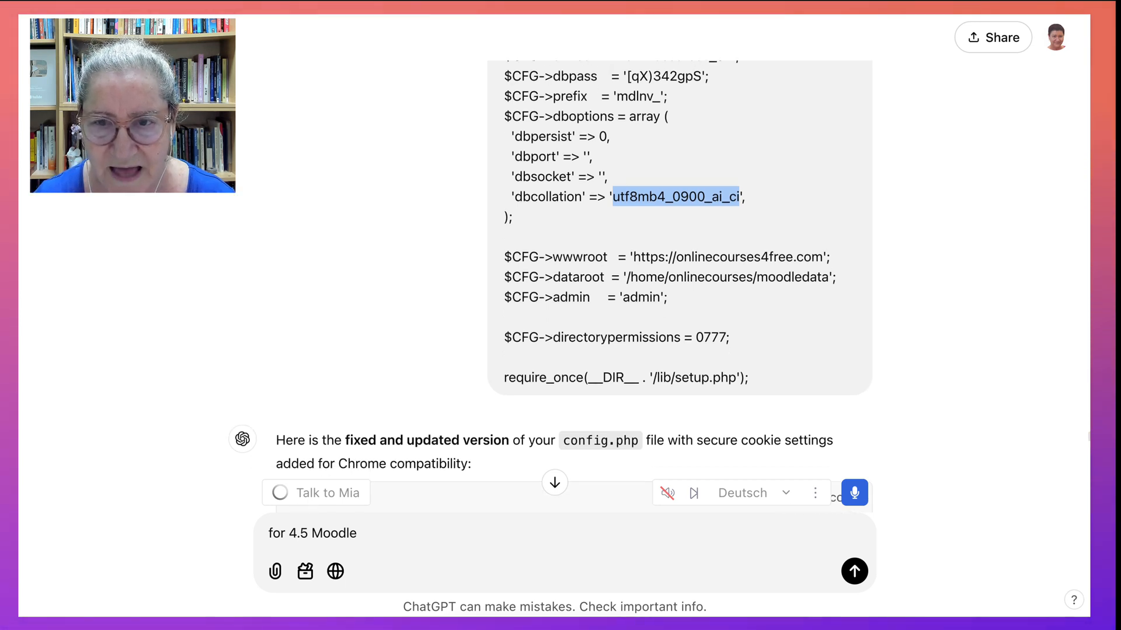
scroll("down", 3)
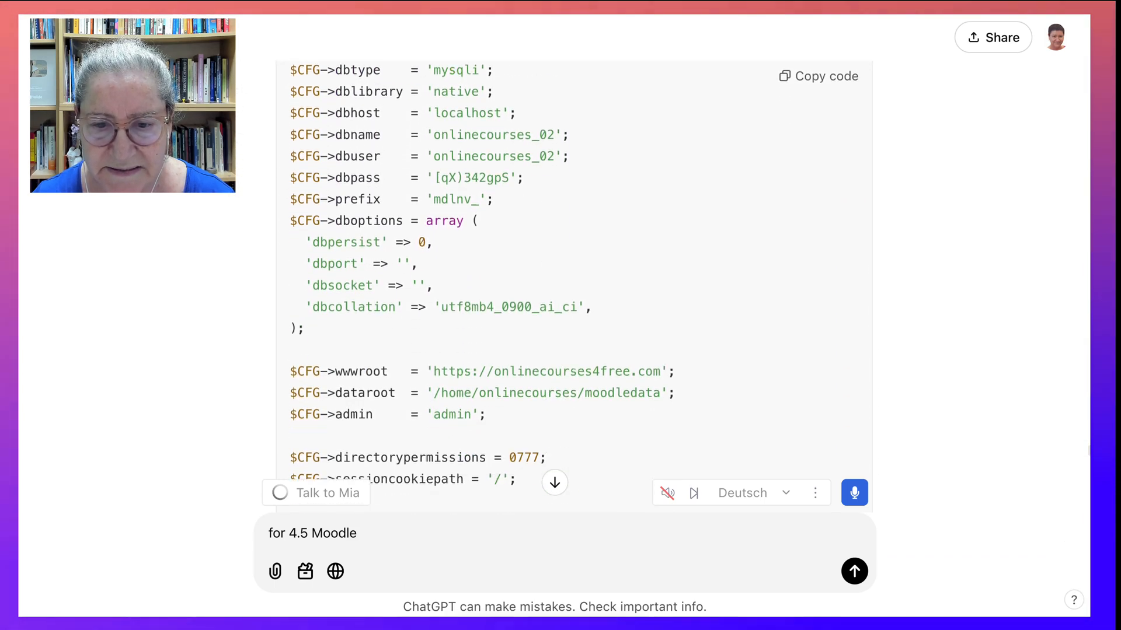
scroll("down", 3)
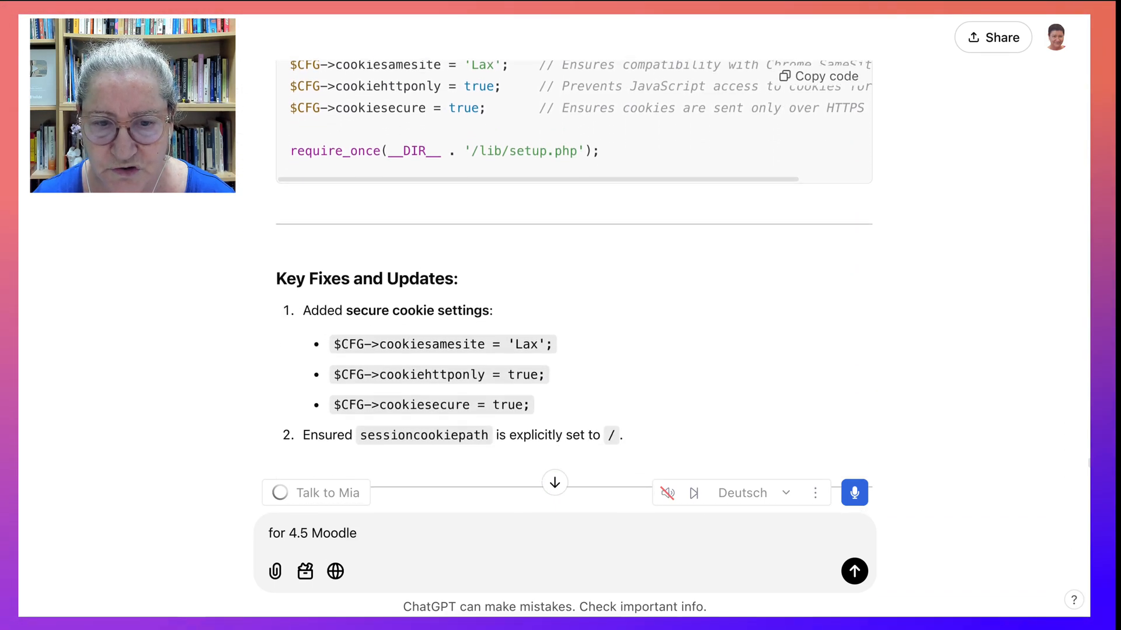
scroll("down", 3)
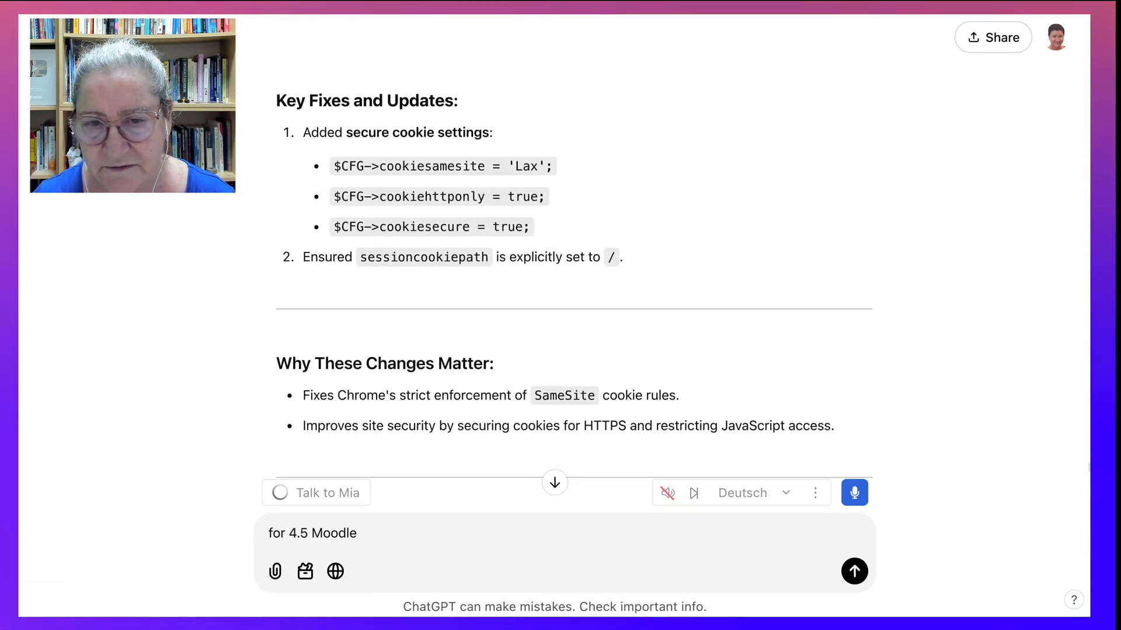
scroll("down", 3)
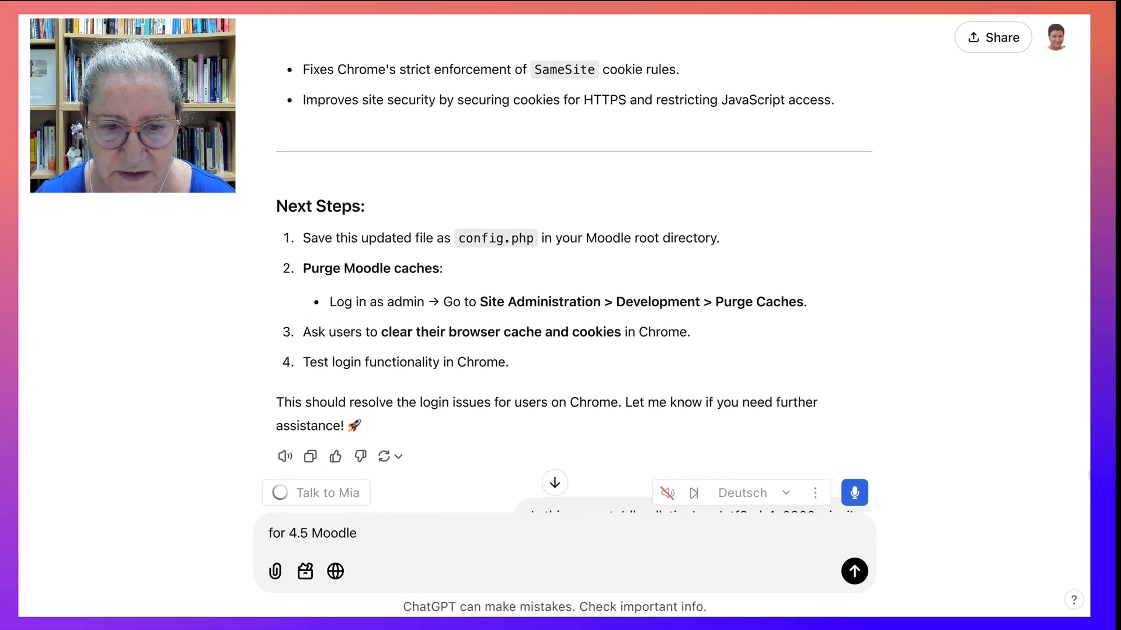
scroll("down", 3)
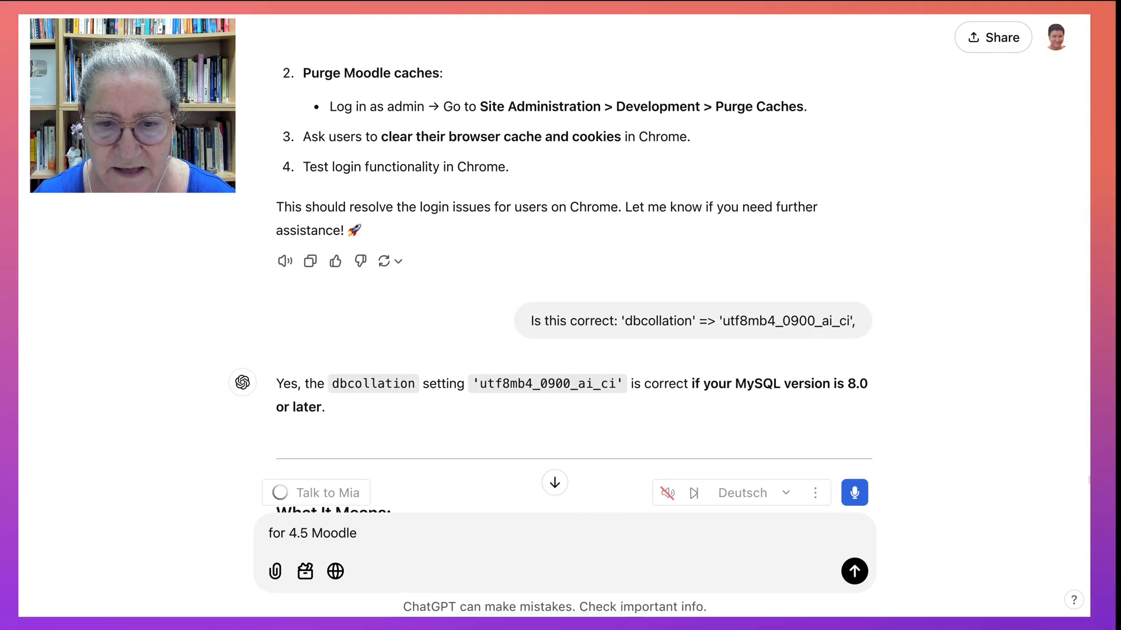
scroll("down", 3)
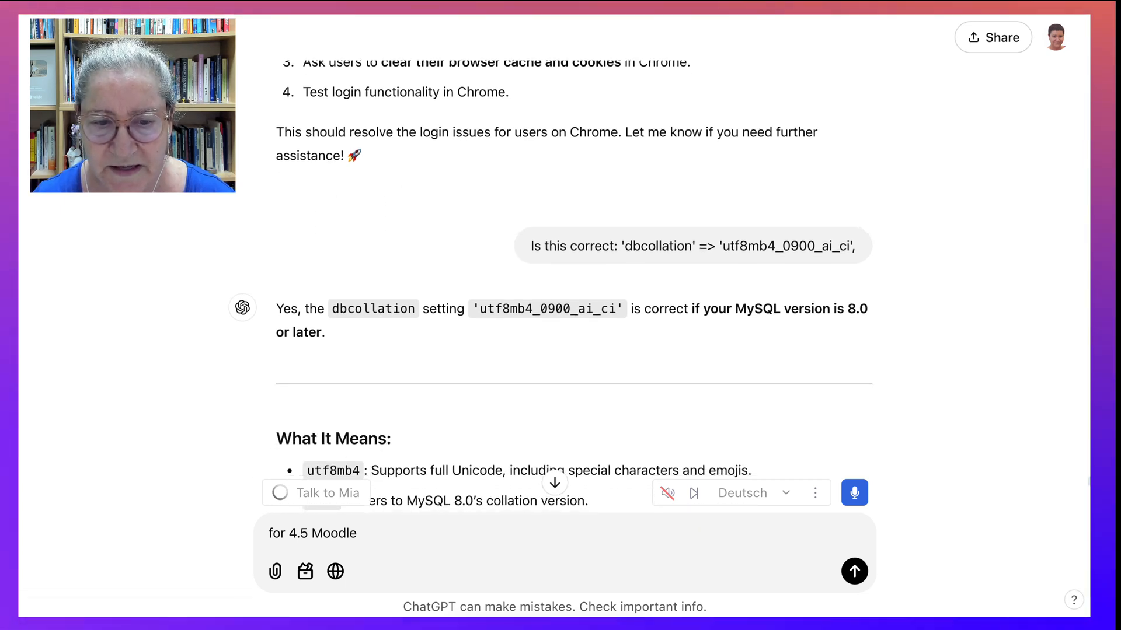
scroll("down", 3)
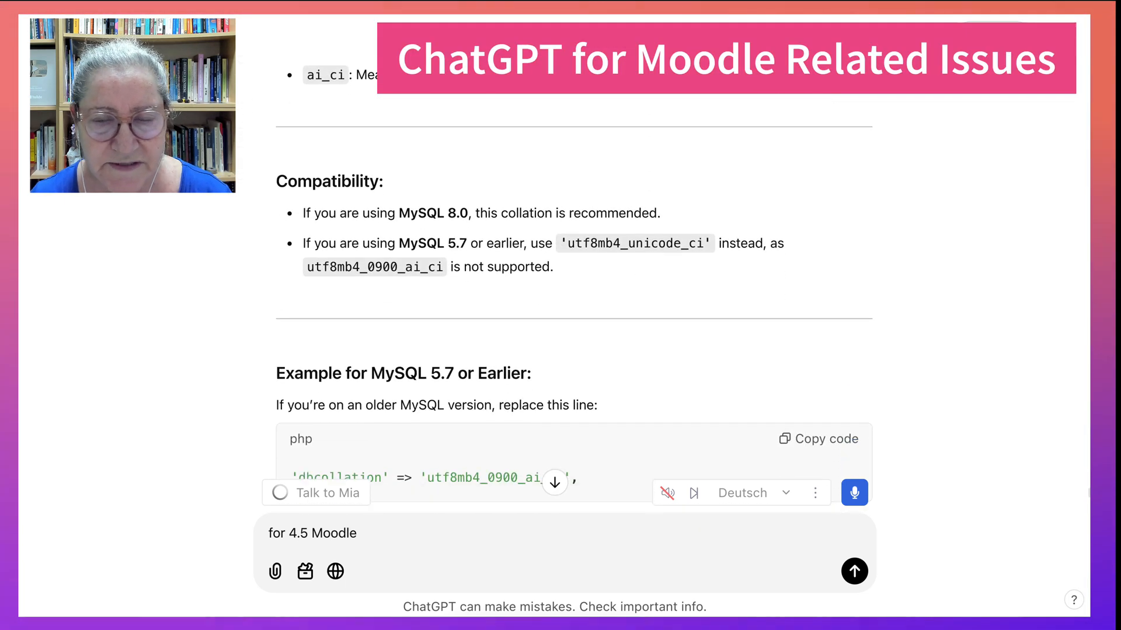
scroll("down", 3)
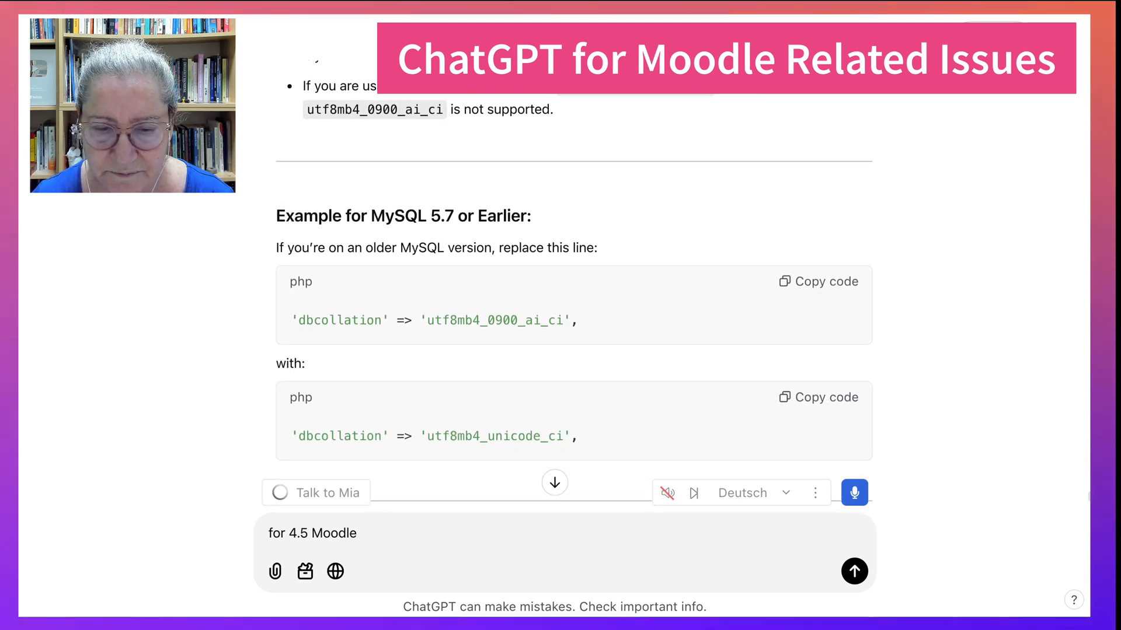
scroll("down", 3)
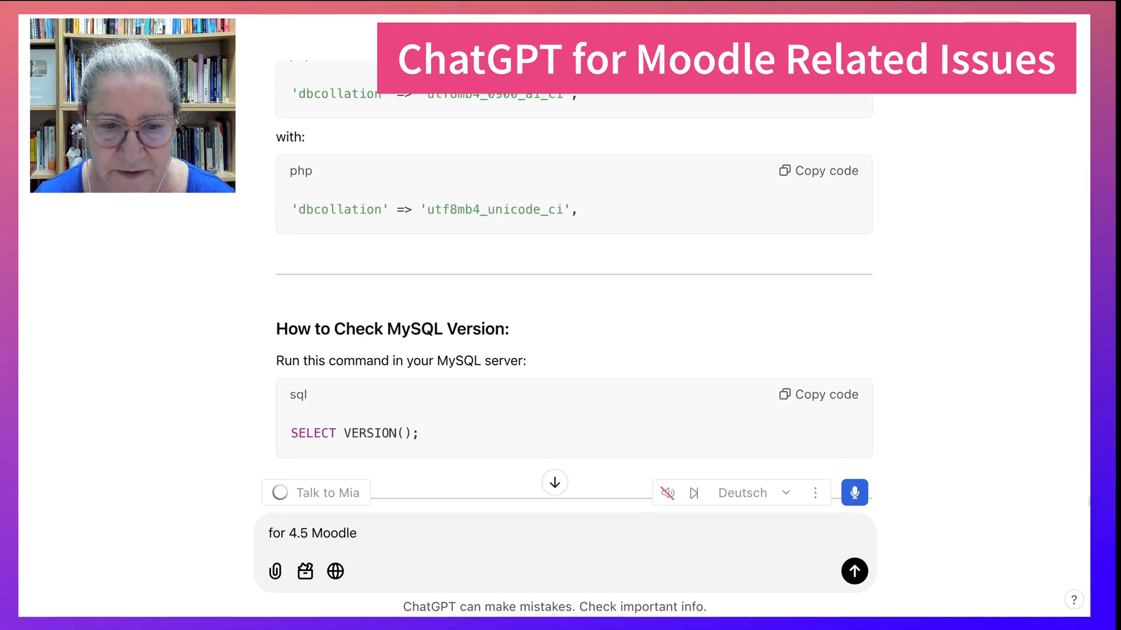
scroll("down", 3)
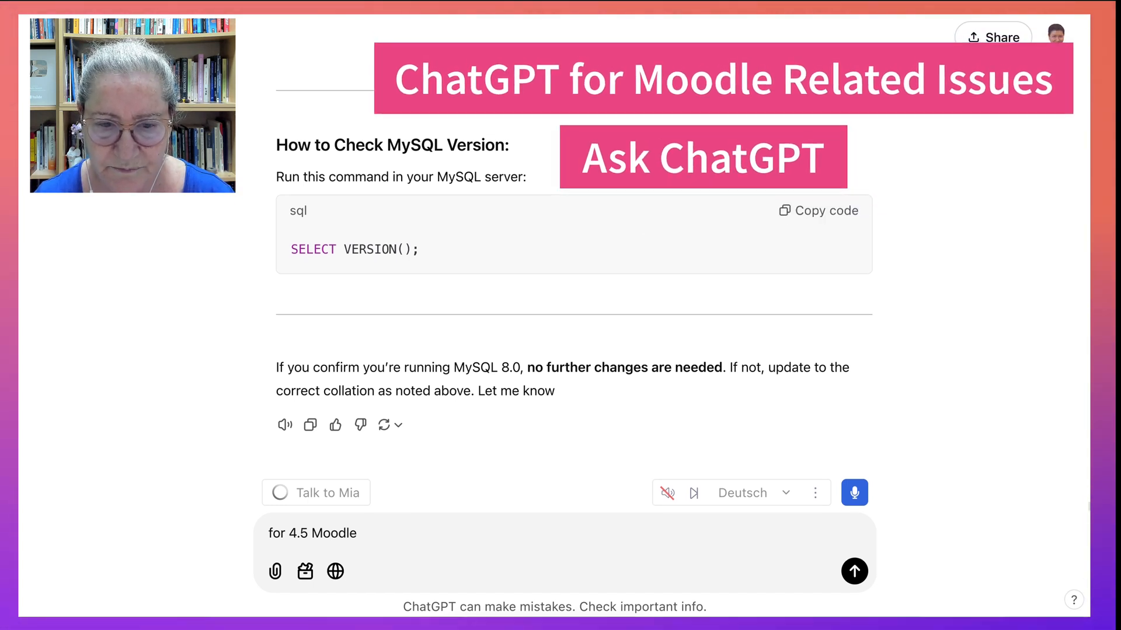
mouse_move(335, 424)
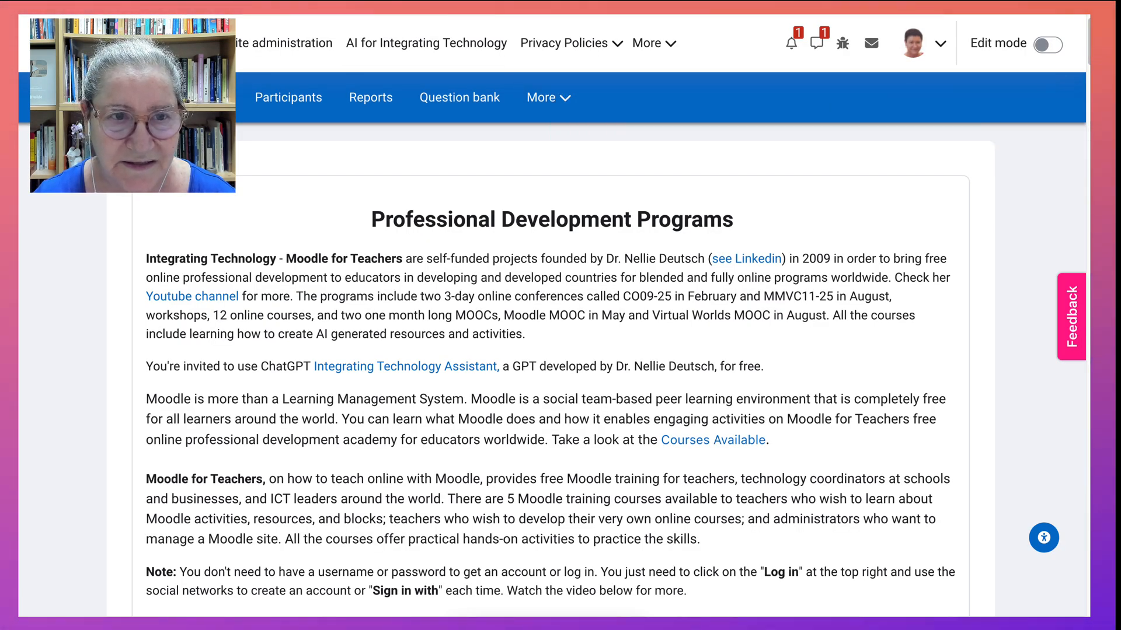
scroll("down", 3)
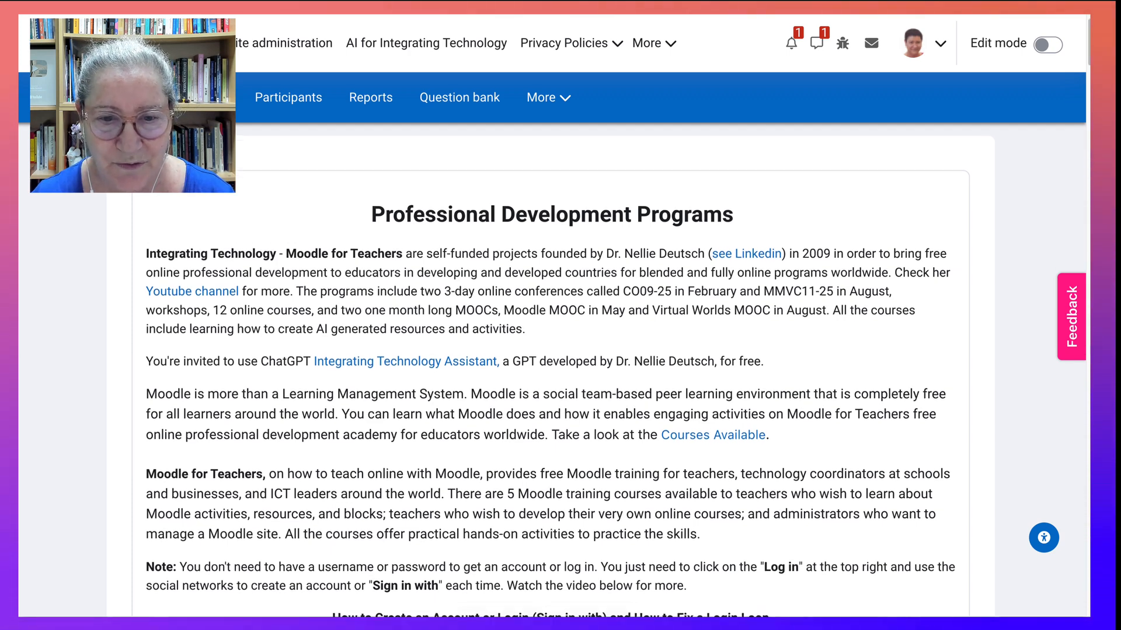
scroll("down", 3)
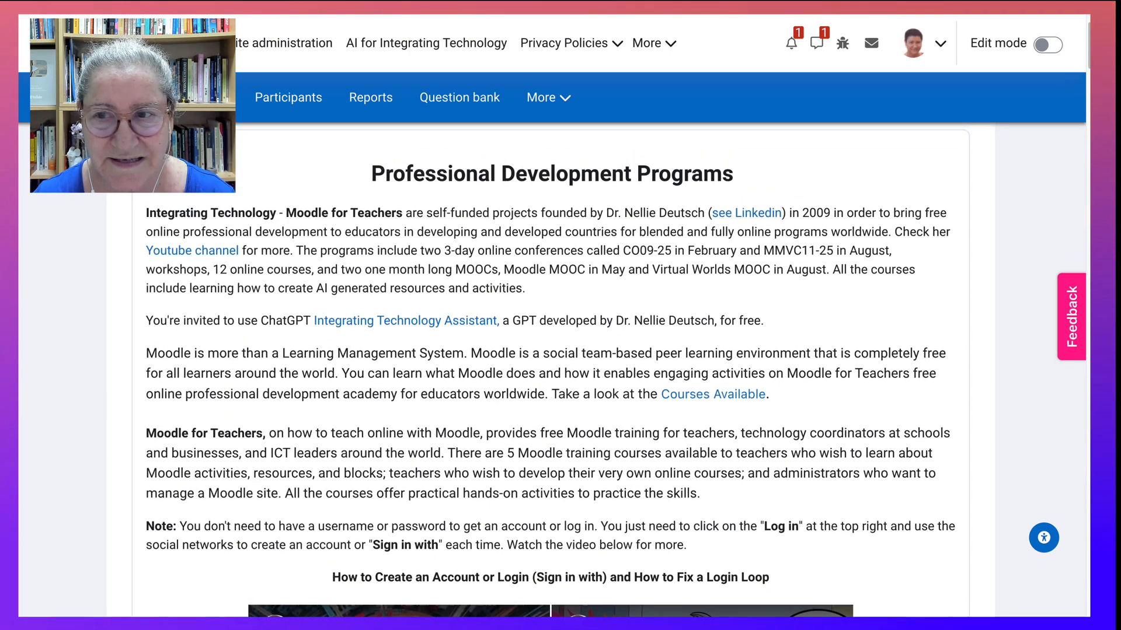
scroll("down", 3)
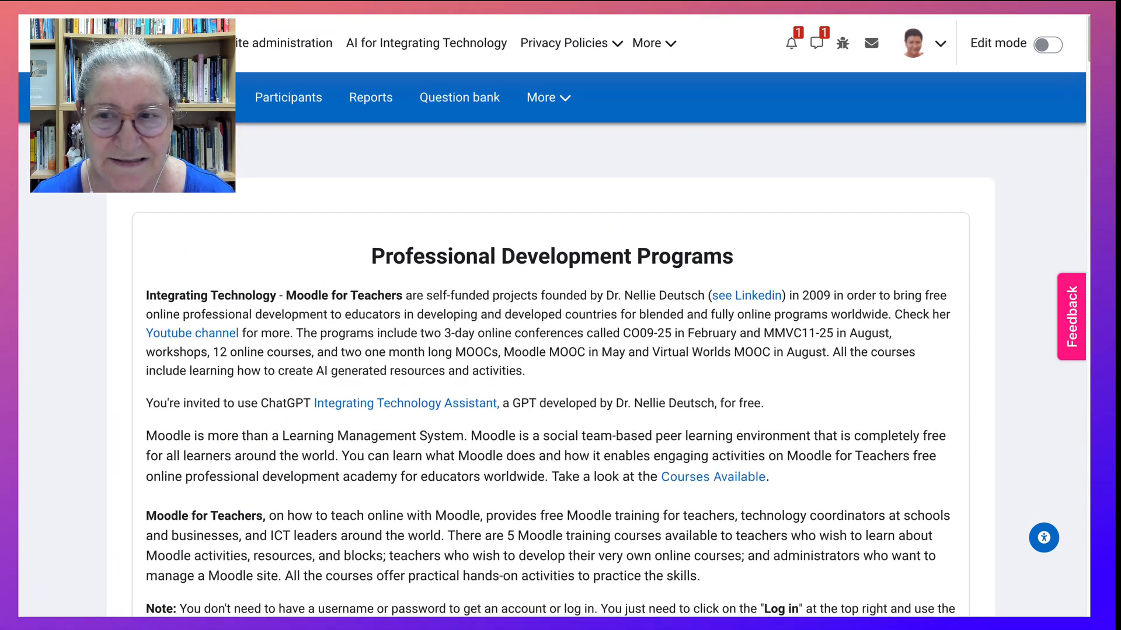